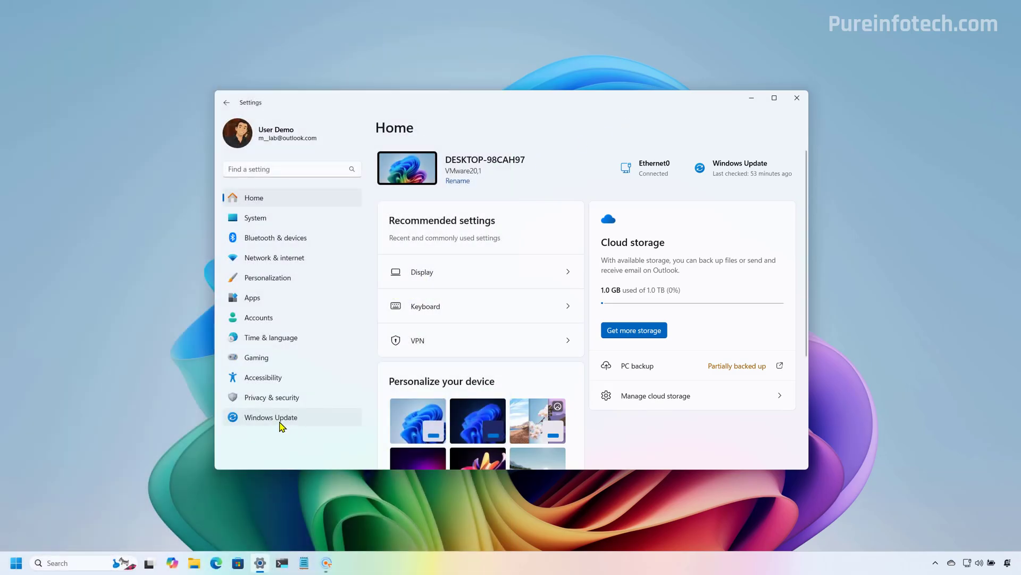
Step: Check Windows Update for new updates, review the update history, and close Settings
{"action": "left_click", "coordinate": [271, 417]}
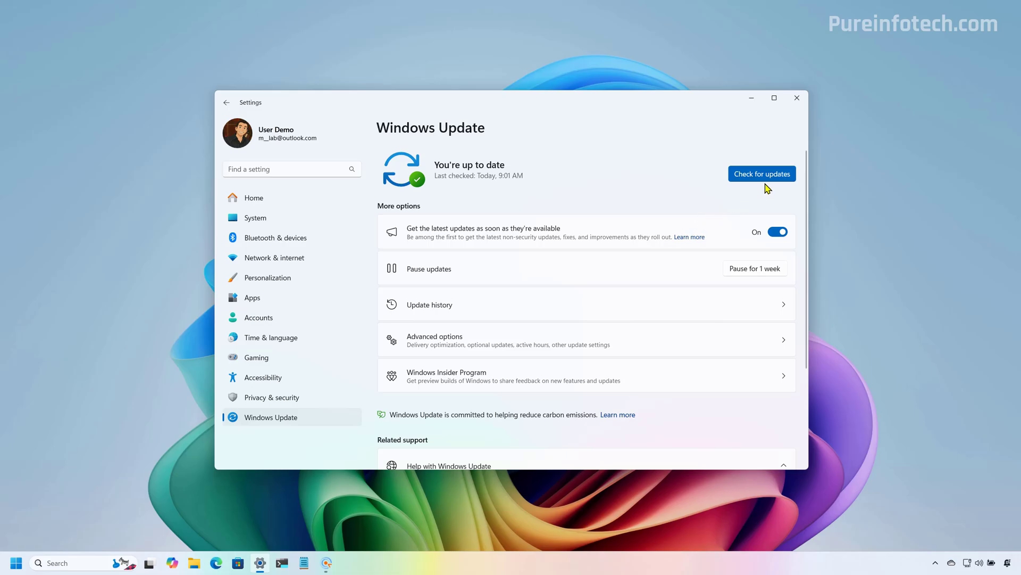
{"action": "left_click", "coordinate": [762, 173]}
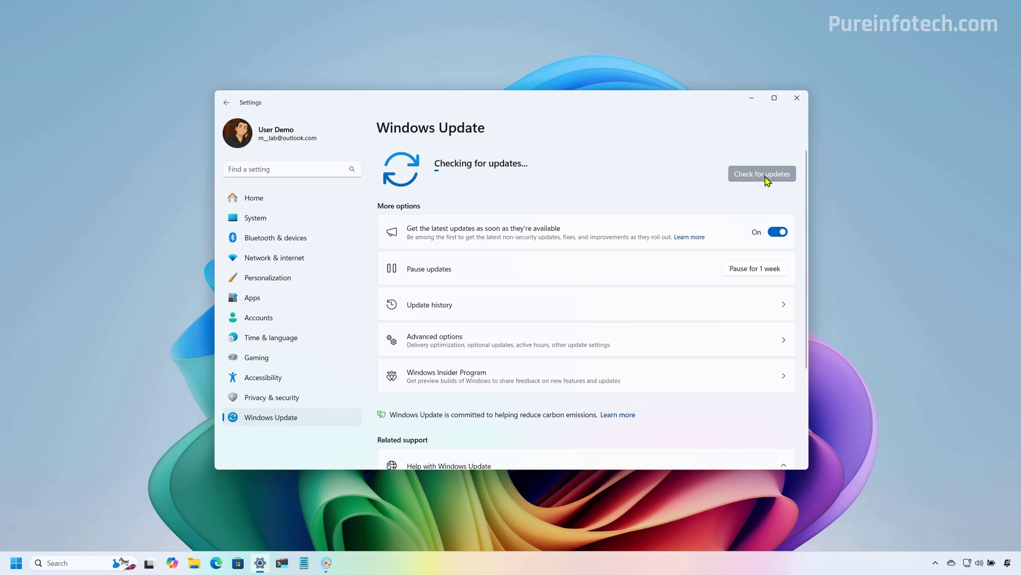
{"action": "mouse_move", "coordinate": [657, 198]}
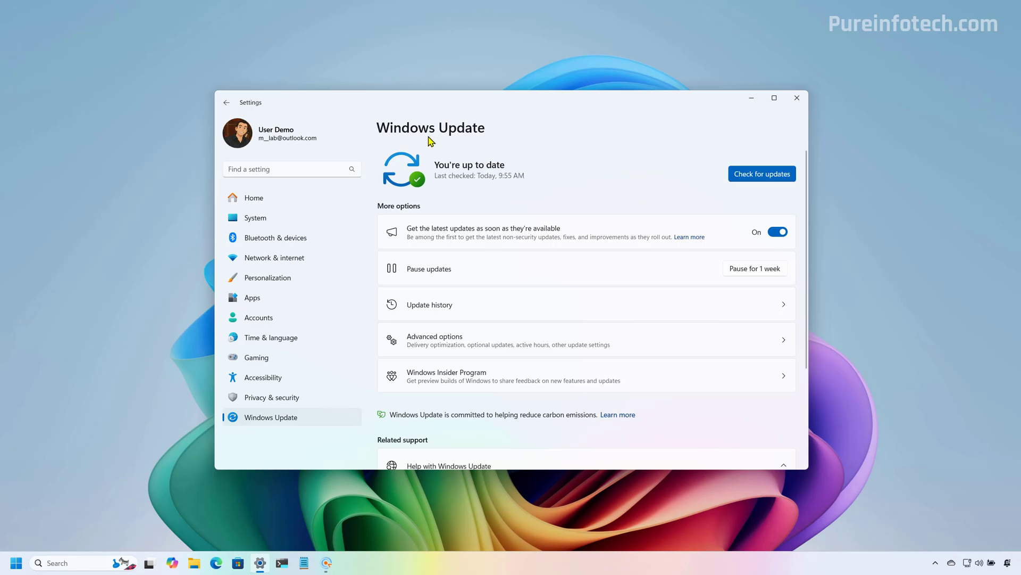
{"action": "mouse_move", "coordinate": [522, 268]}
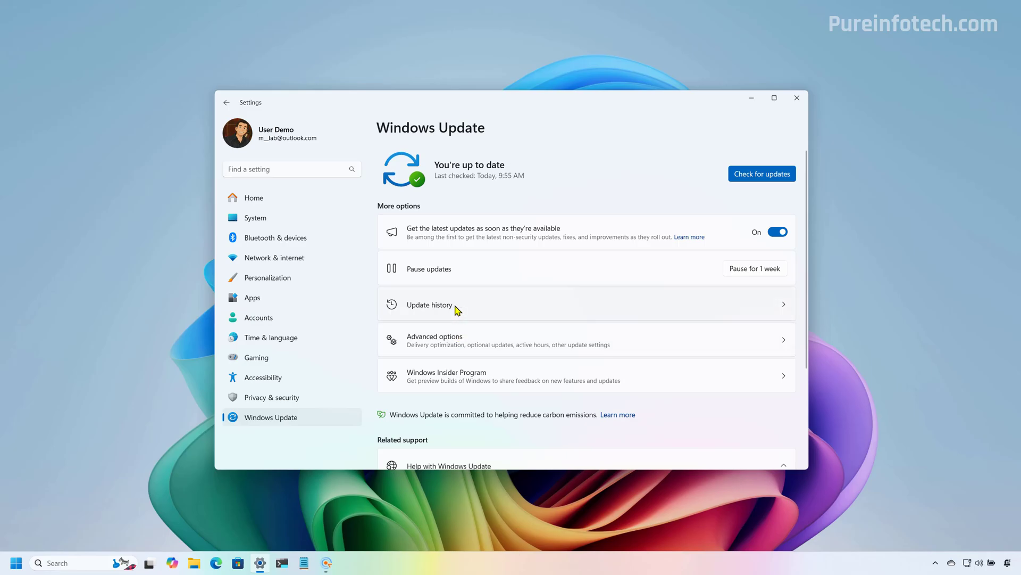
{"action": "left_click", "coordinate": [428, 304]}
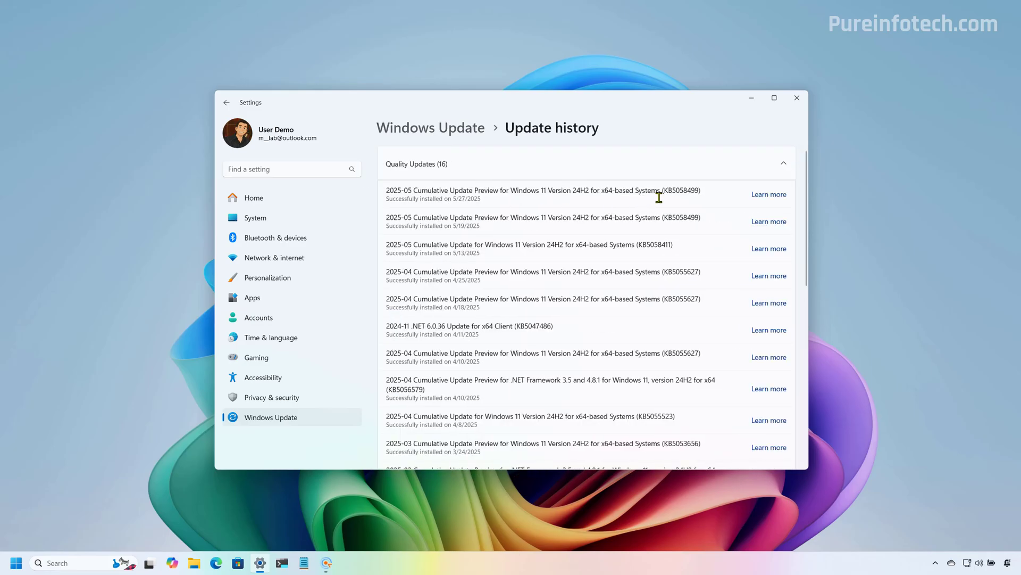
{"action": "double_click", "coordinate": [681, 189]}
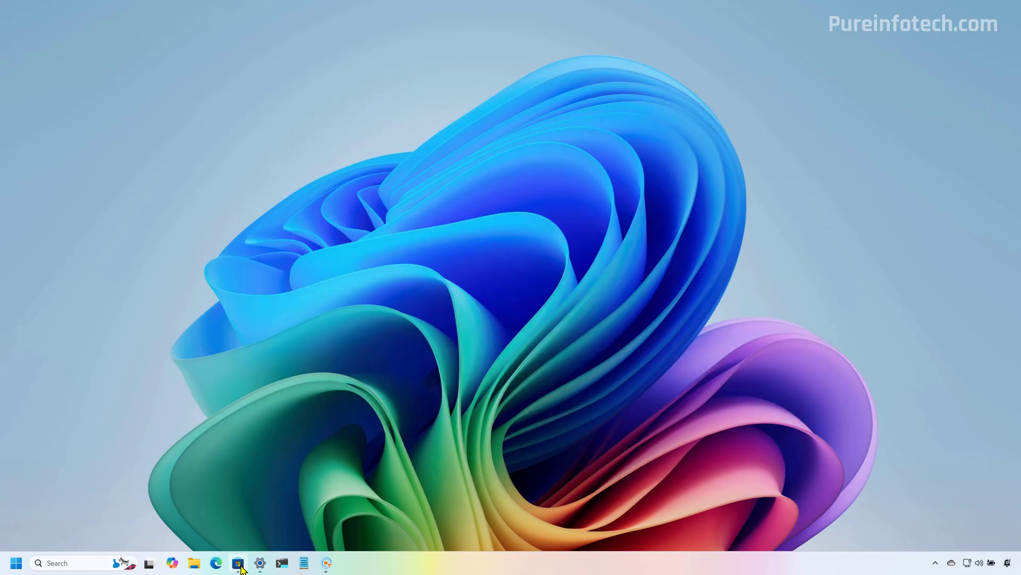
Step: Check Microsoft Store apps for updates from the Downloads page
{"action": "left_click", "coordinate": [237, 562]}
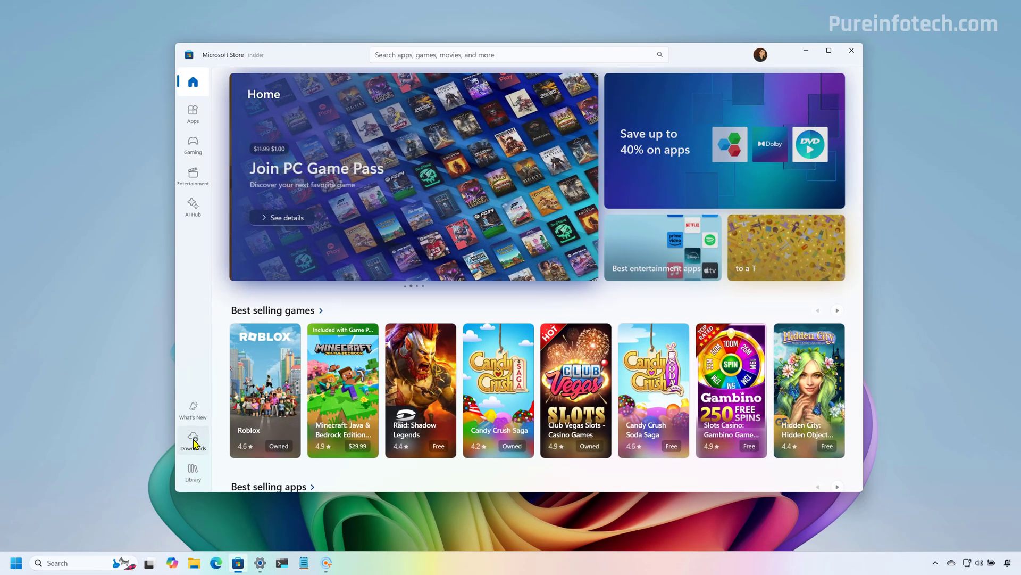
{"action": "left_click", "coordinate": [193, 439]}
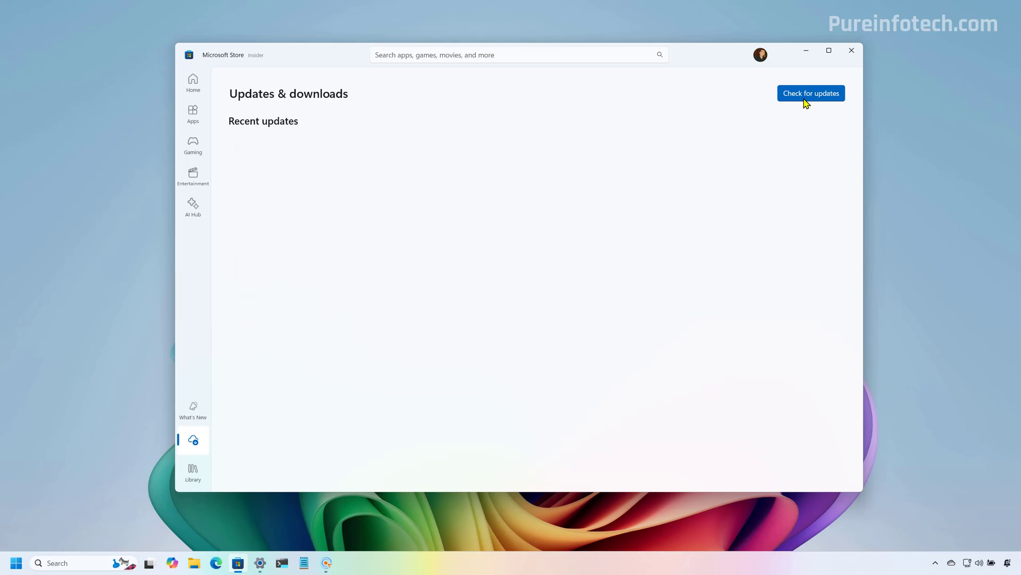
{"action": "left_click", "coordinate": [811, 93]}
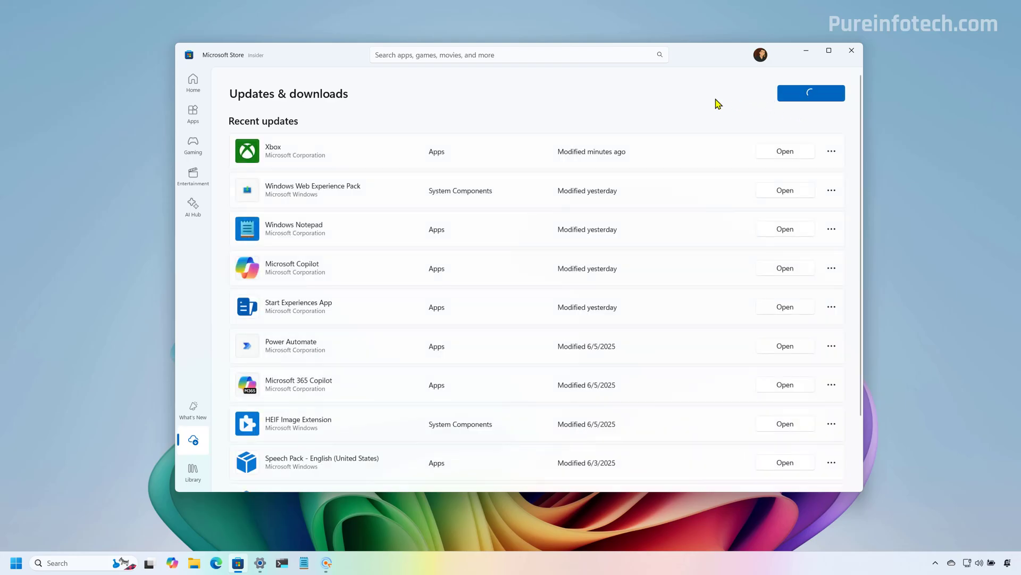
{"action": "left_click", "coordinate": [811, 93]}
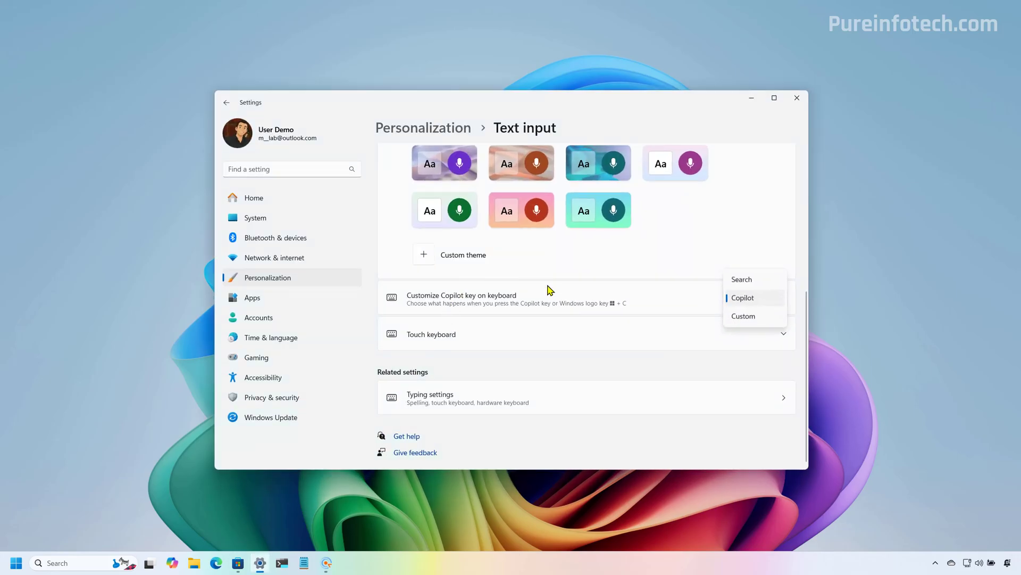
Step: Choose Copilot in the Customize Copilot key on keyboard dropdown
{"action": "left_click", "coordinate": [742, 298]}
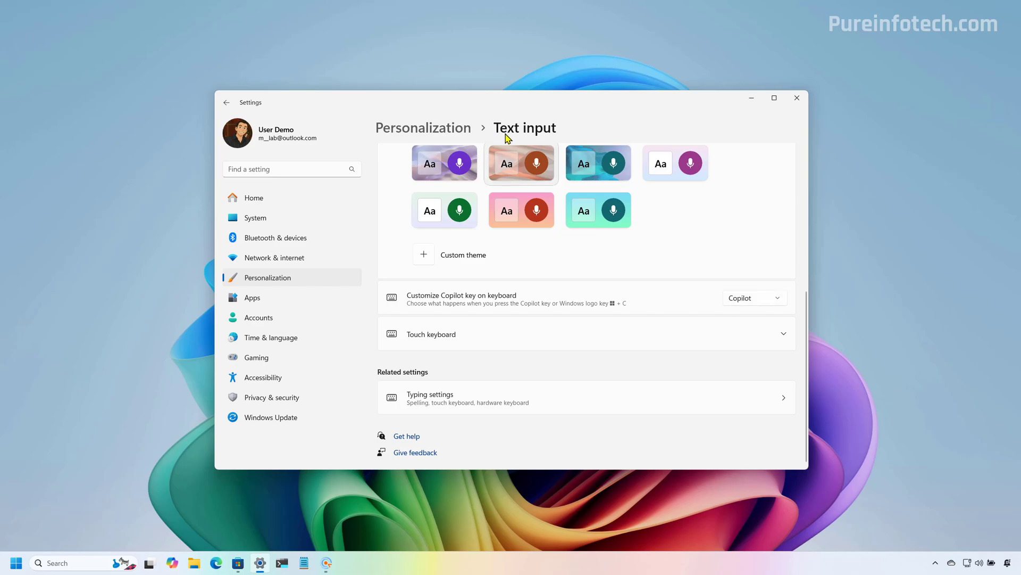
{"action": "left_click", "coordinate": [252, 298]}
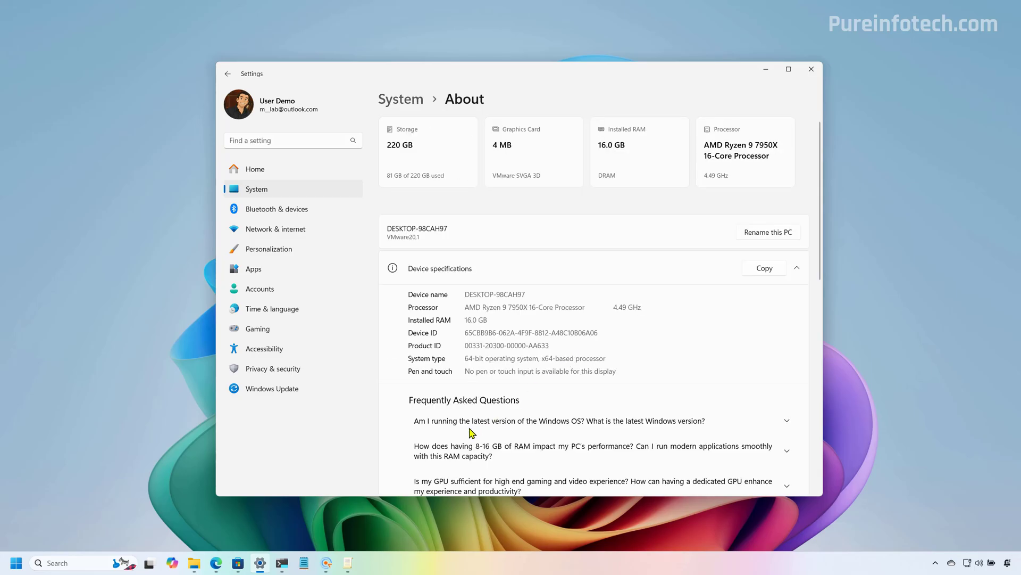
Step: Scroll the About page down to device specifications and the FAQ section
{"action": "scroll", "scroll_direction": "down", "scroll_amount": 3}
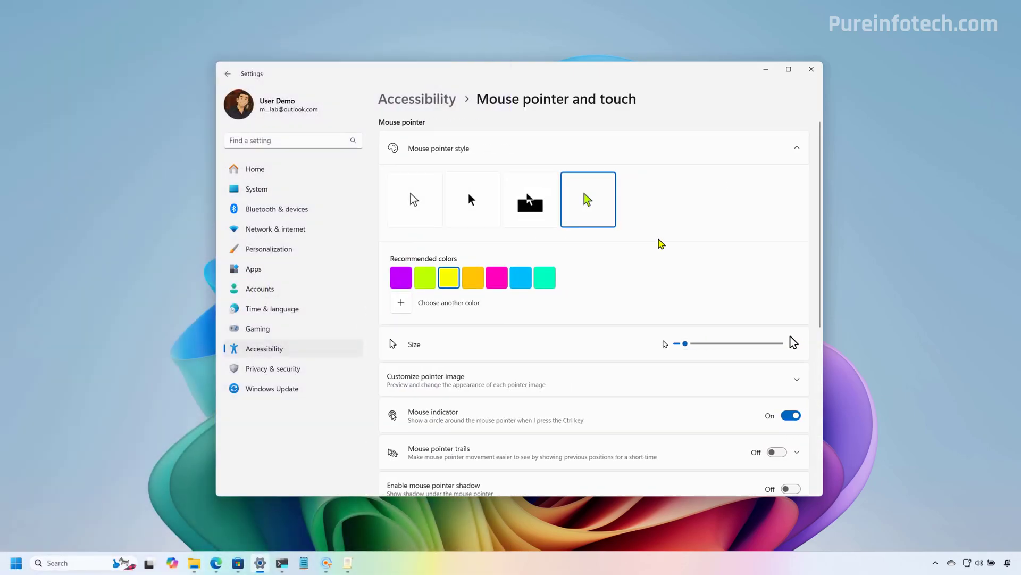
Step: Review the Customize pointer image options, collapse them, and scroll further down the page
{"action": "scroll", "scroll_direction": "down", "scroll_amount": 3}
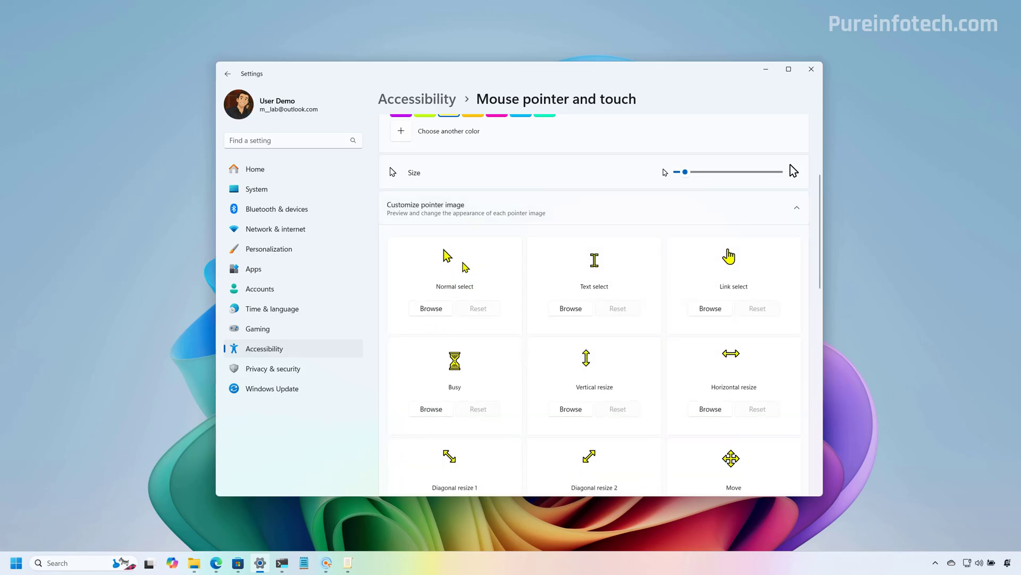
{"action": "mouse_move", "coordinate": [601, 278]}
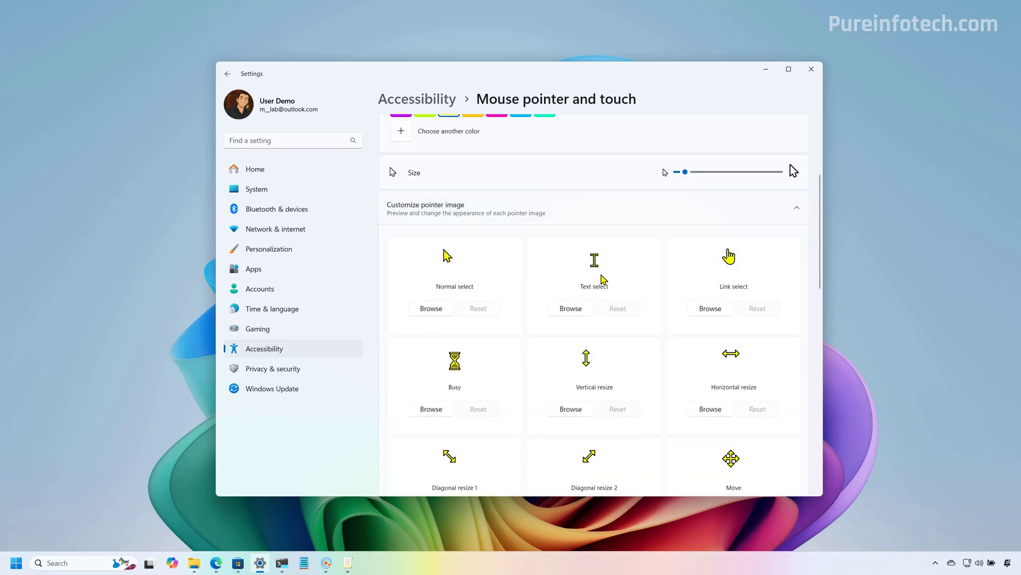
{"action": "left_click", "coordinate": [797, 207]}
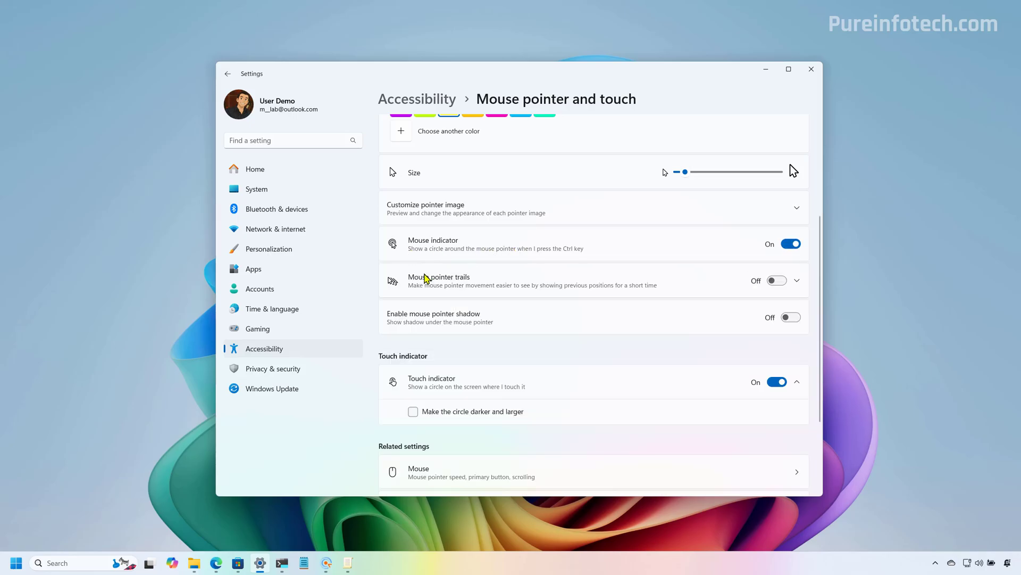
{"action": "mouse_move", "coordinate": [445, 289]}
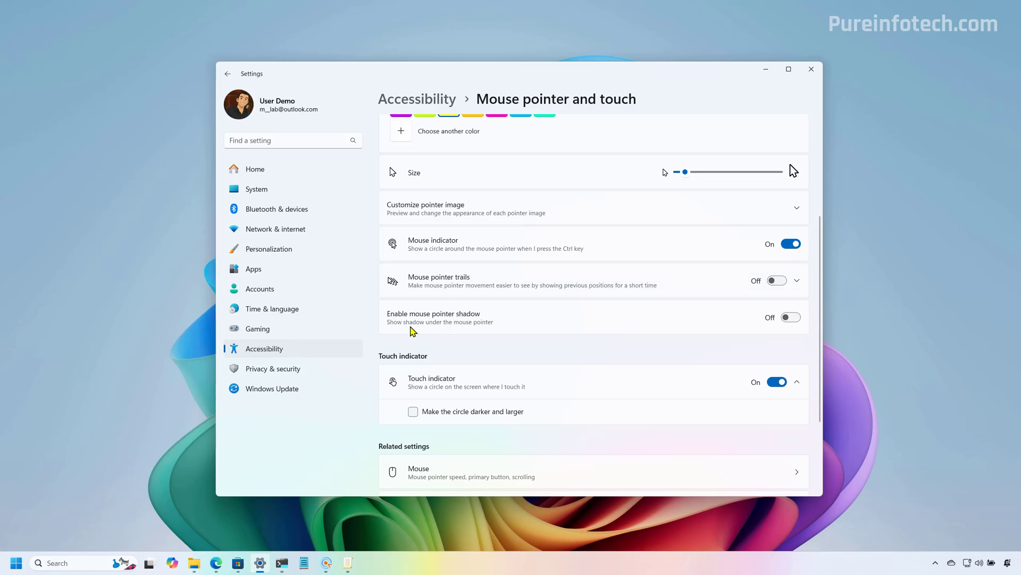
{"action": "mouse_move", "coordinate": [463, 350]}
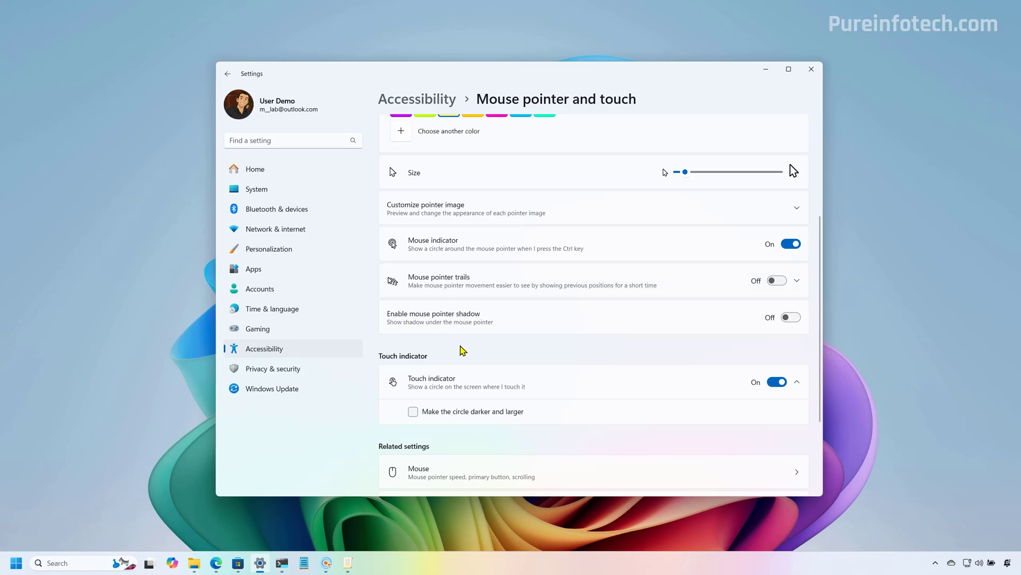
{"action": "scroll", "scroll_direction": "down", "scroll_amount": 3}
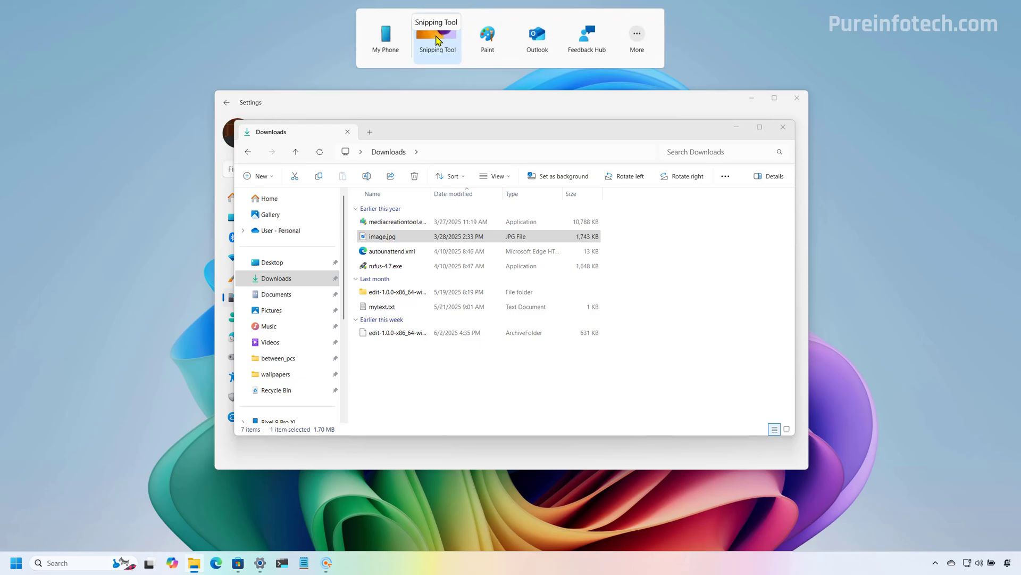
{"action": "mouse_move", "coordinate": [487, 37]}
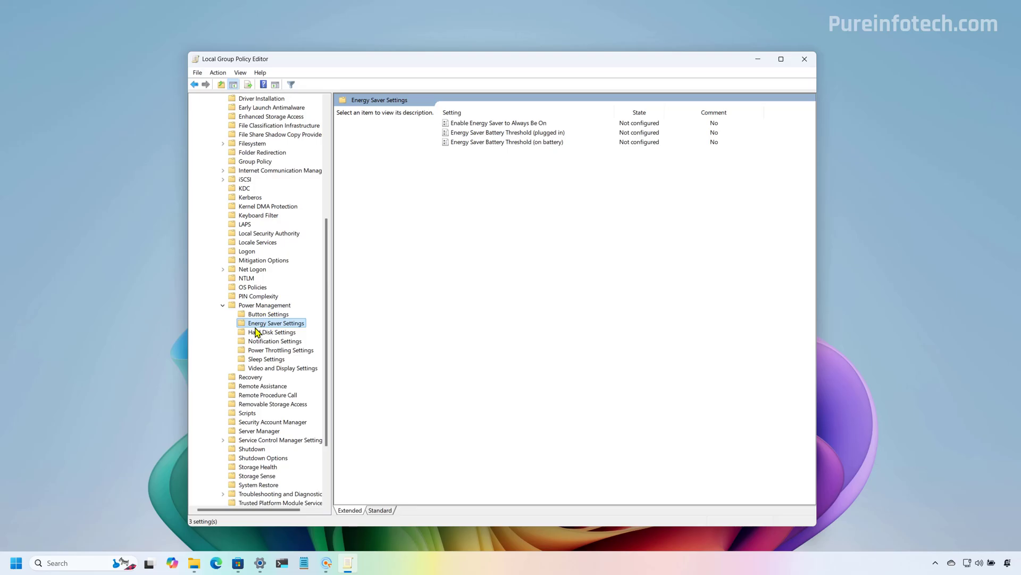
{"action": "mouse_move", "coordinate": [525, 169]}
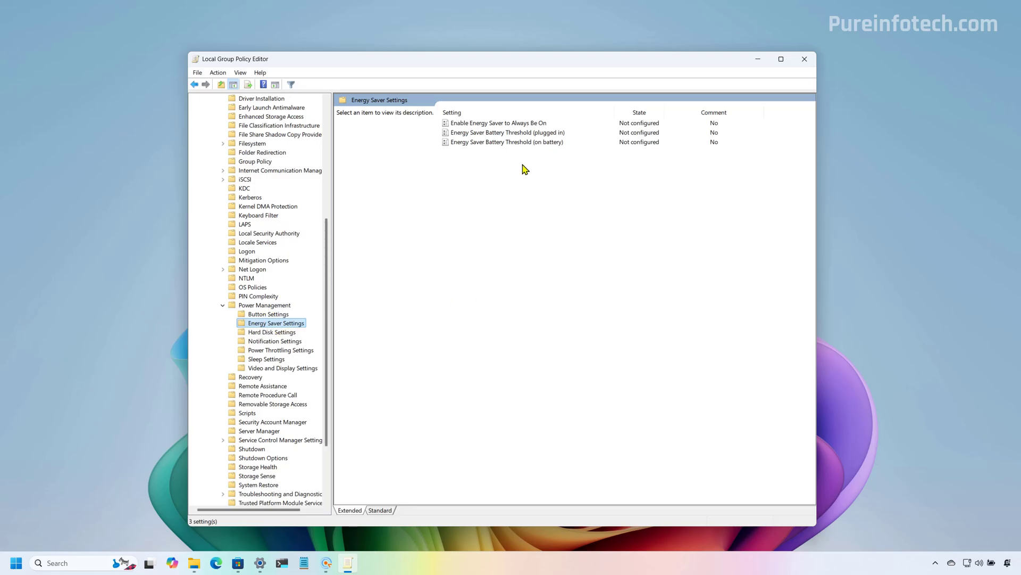
Step: Select and open the Enable Energy Saver to Always Be On policy
{"action": "left_click", "coordinate": [498, 122]}
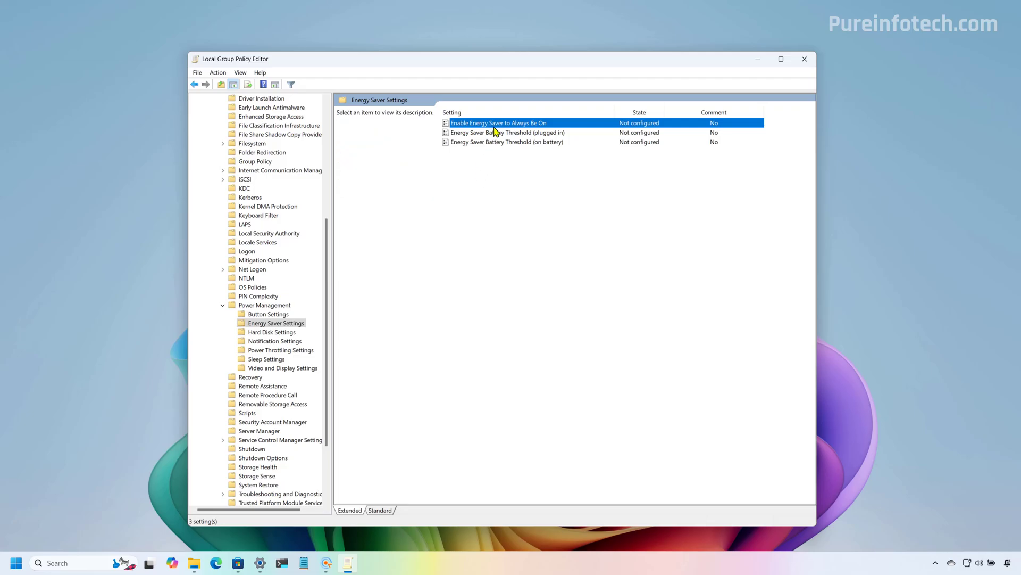
{"action": "left_click", "coordinate": [498, 122]}
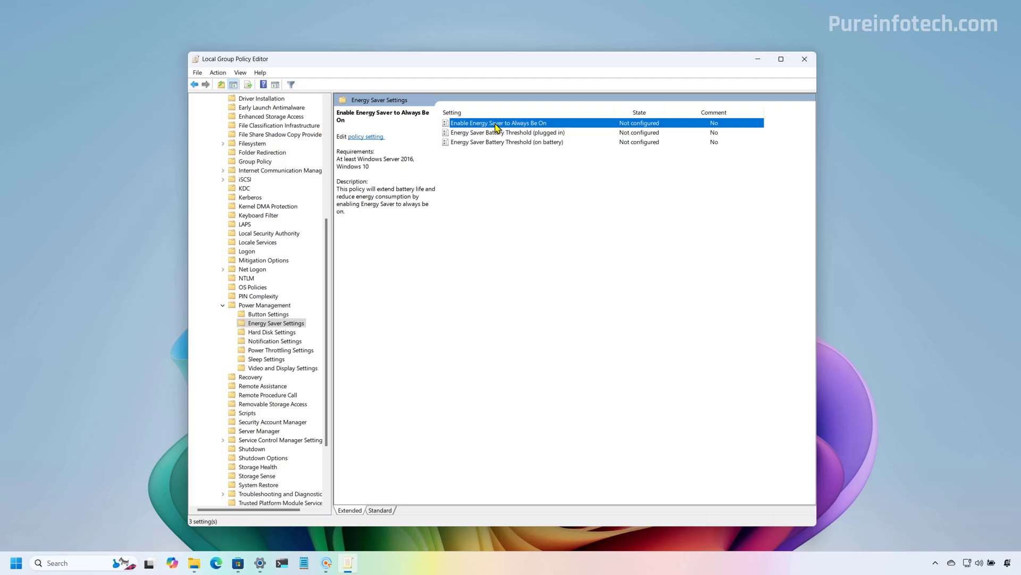
{"action": "double_click", "coordinate": [498, 122]}
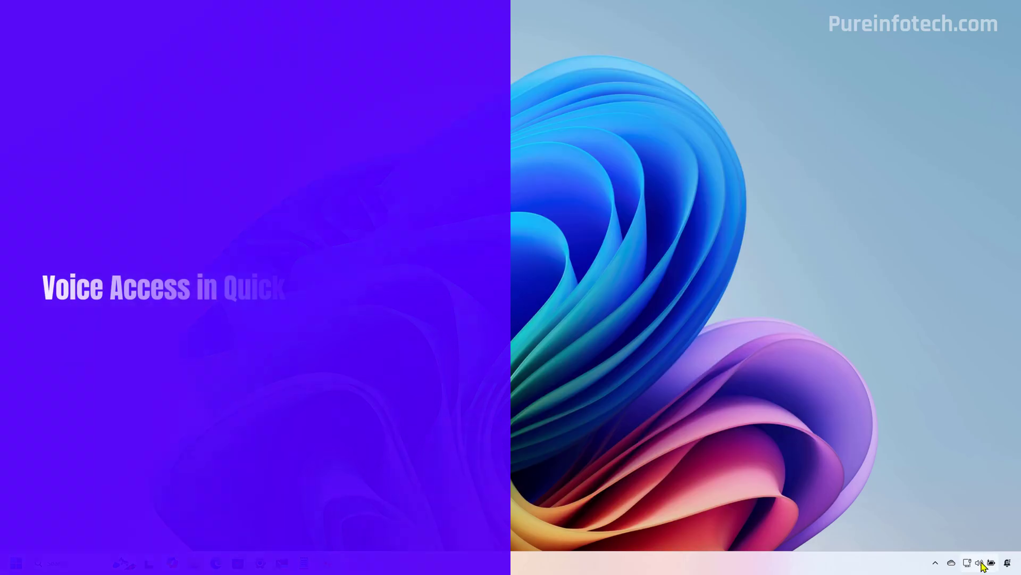
Step: Turn Voice access on from Quick Settings Accessibility and return to the main tiles
{"action": "left_click", "coordinate": [991, 561]}
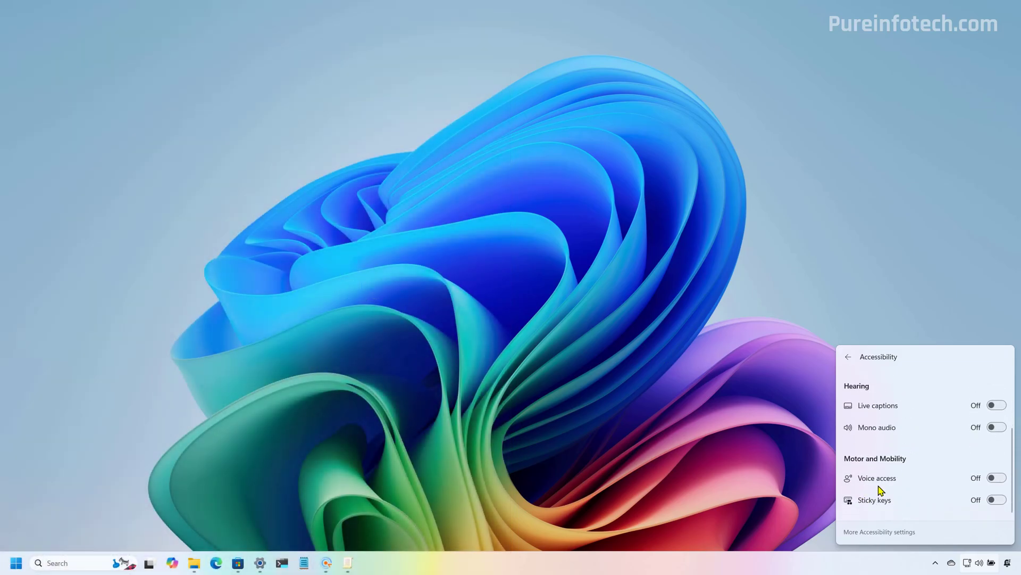
{"action": "left_click", "coordinate": [996, 478]}
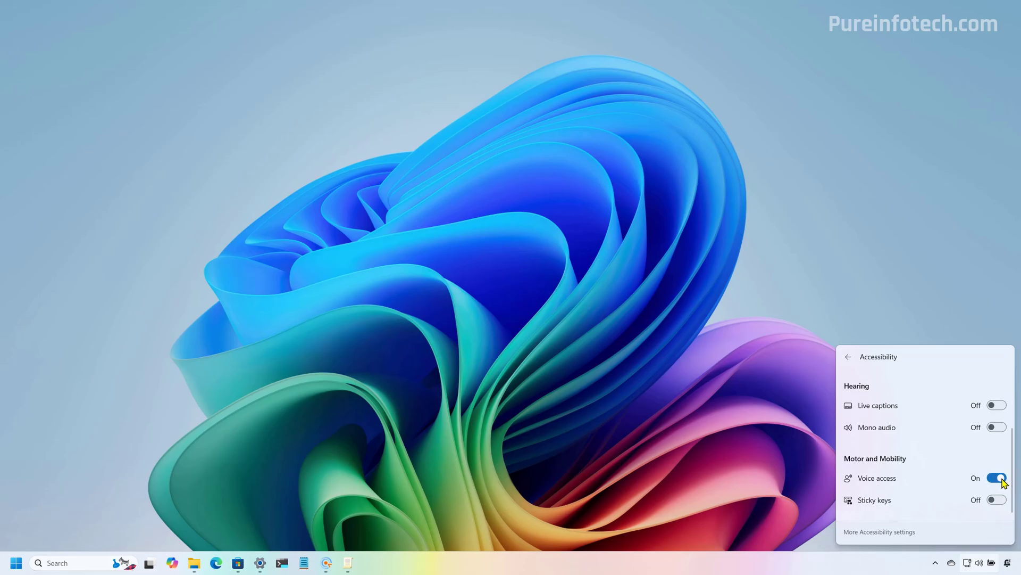
{"action": "left_click", "coordinate": [996, 478]}
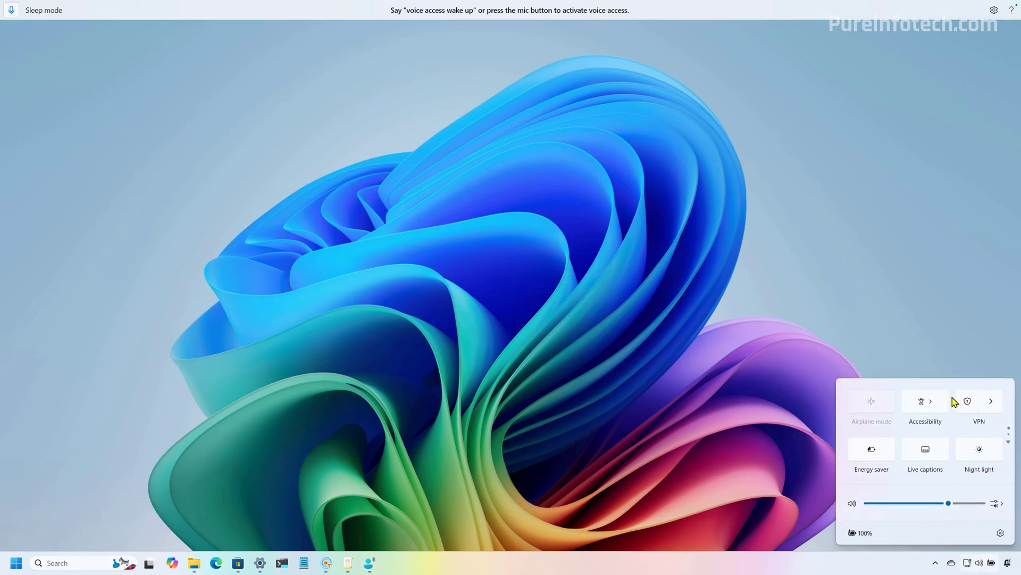
{"action": "left_click", "coordinate": [931, 401]}
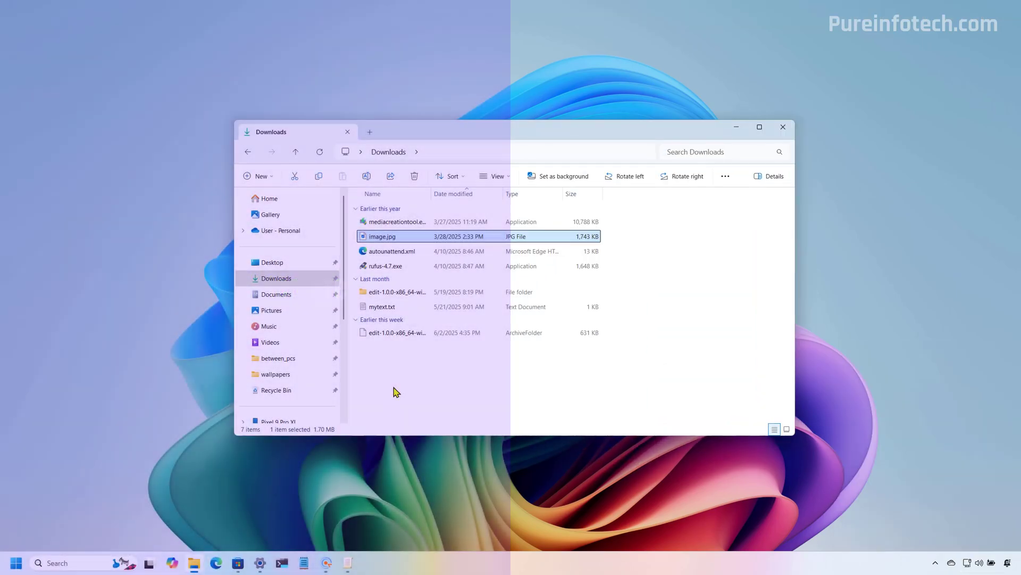
Step: Share image.jpg and adjust its crop area in the share window's photo editor
{"action": "left_click", "coordinate": [389, 175]}
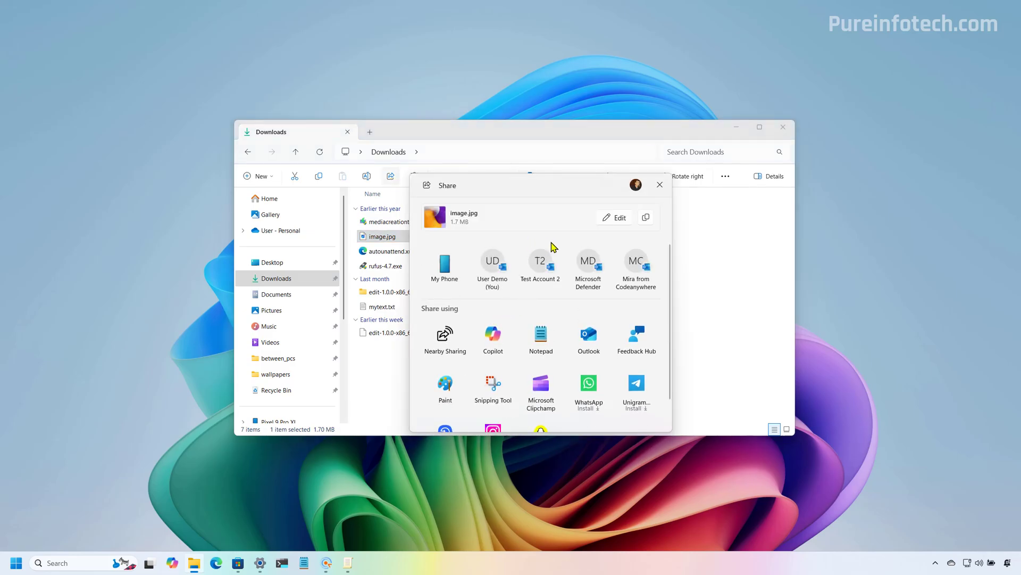
{"action": "left_click", "coordinate": [613, 217]}
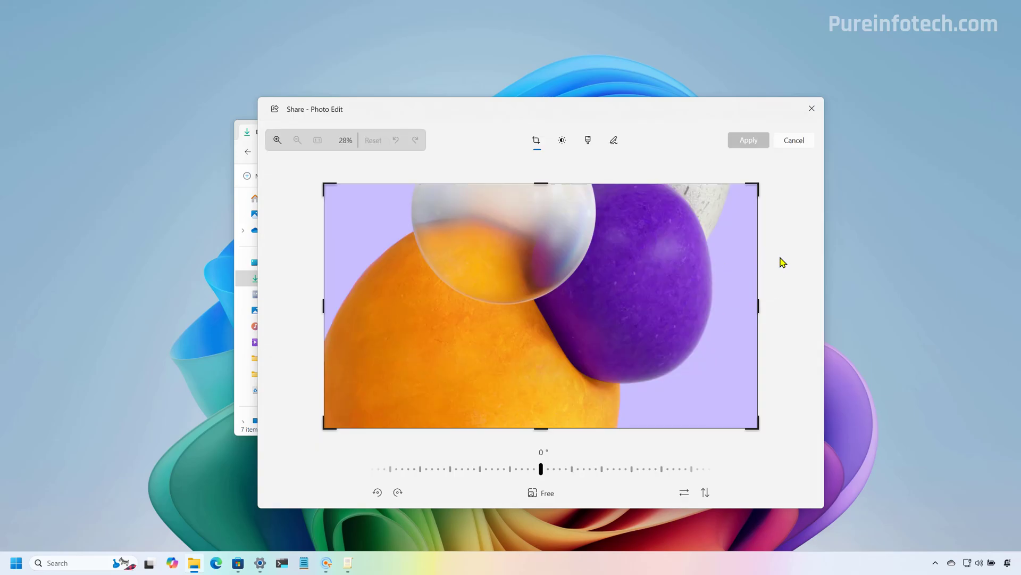
{"action": "left_click_drag", "start_coordinate": [329, 184], "coordinate": [433, 253]}
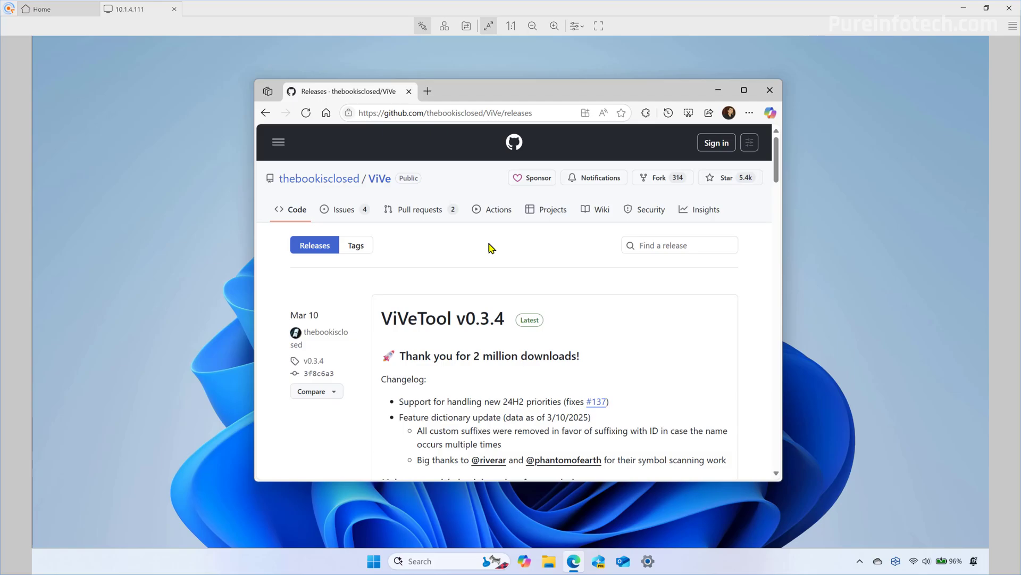
{"action": "mouse_move", "coordinate": [535, 259]}
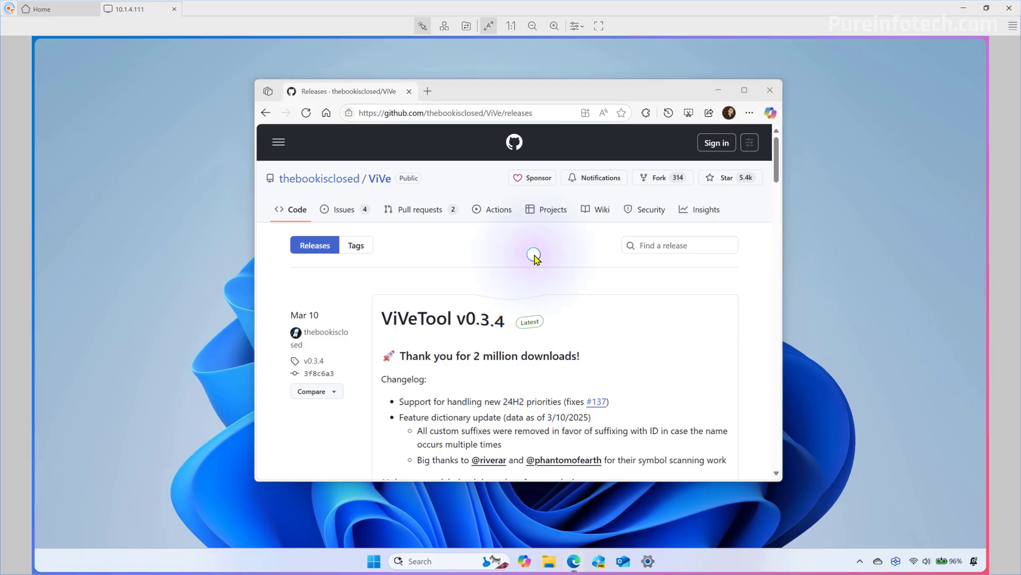
Step: Launch Click to Do on the ViVeTool changelog text and pick Ask Copilot from its actions
{"action": "key", "text": "ctrl+f"}
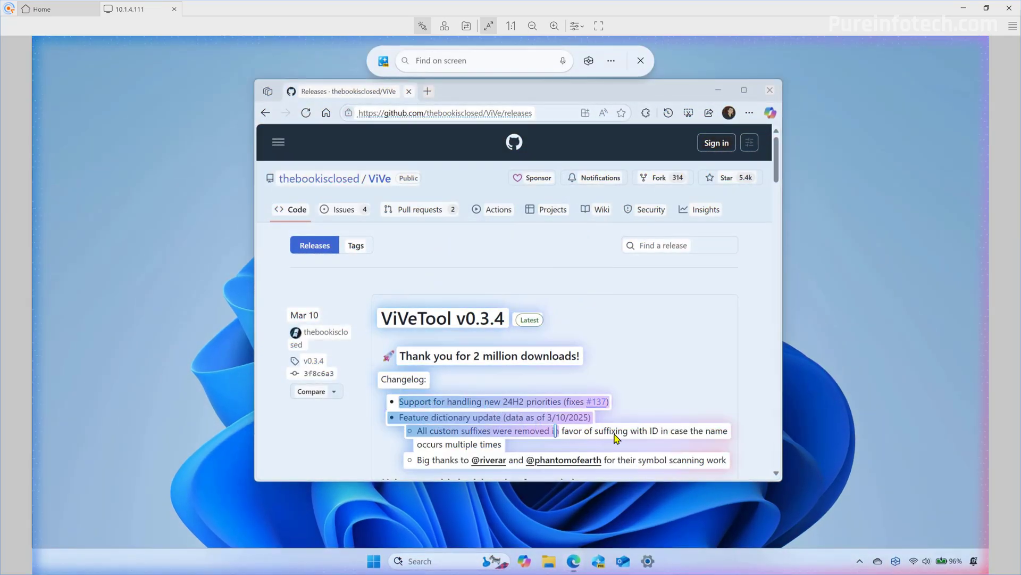
{"action": "right_click", "coordinate": [616, 439]}
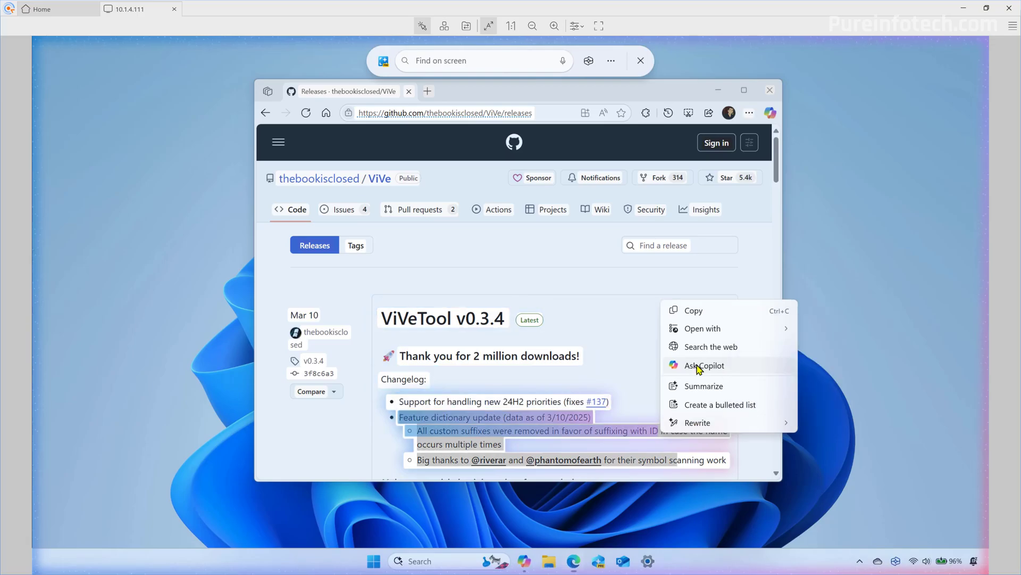
{"action": "left_click", "coordinate": [536, 335]}
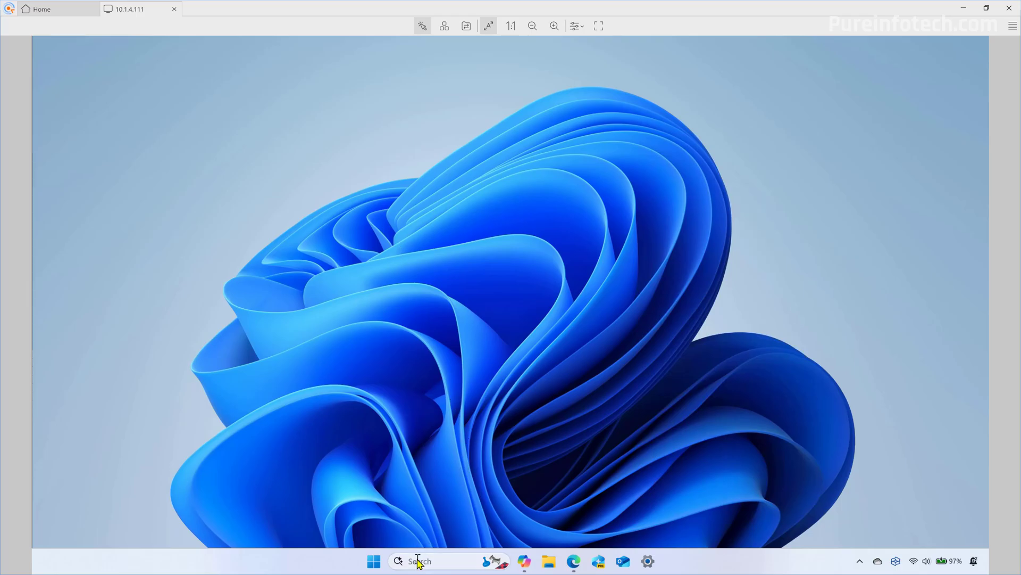
Step: Start a taskbar search for a settings page
{"action": "left_click", "coordinate": [417, 561]}
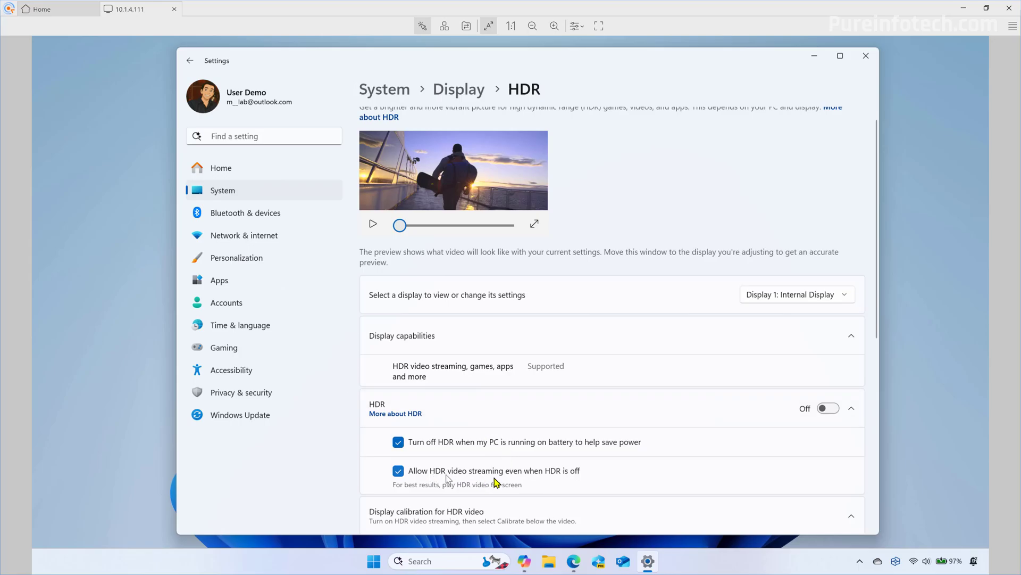
{"action": "mouse_move", "coordinate": [309, 469]}
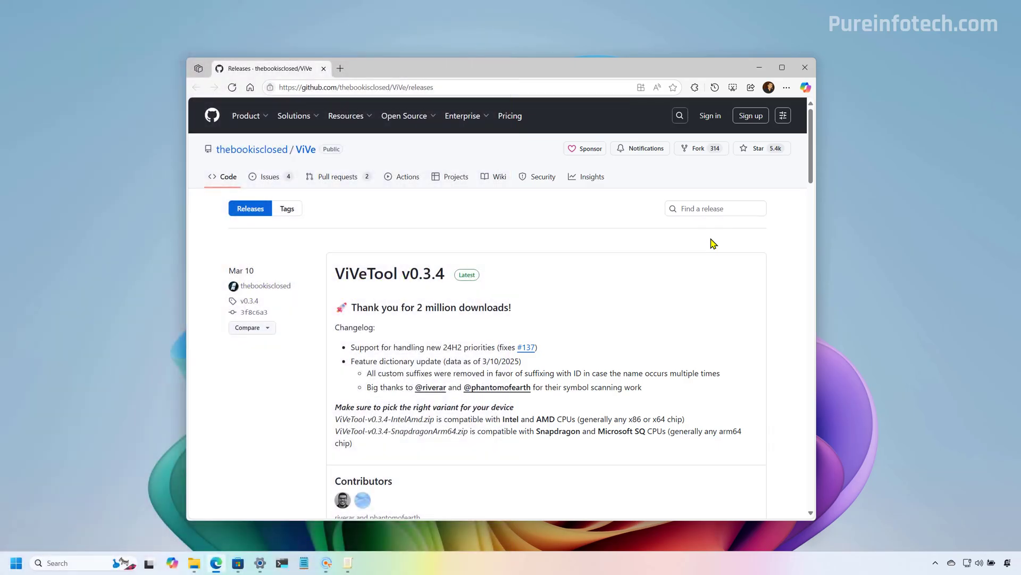
{"action": "mouse_move", "coordinate": [671, 254]}
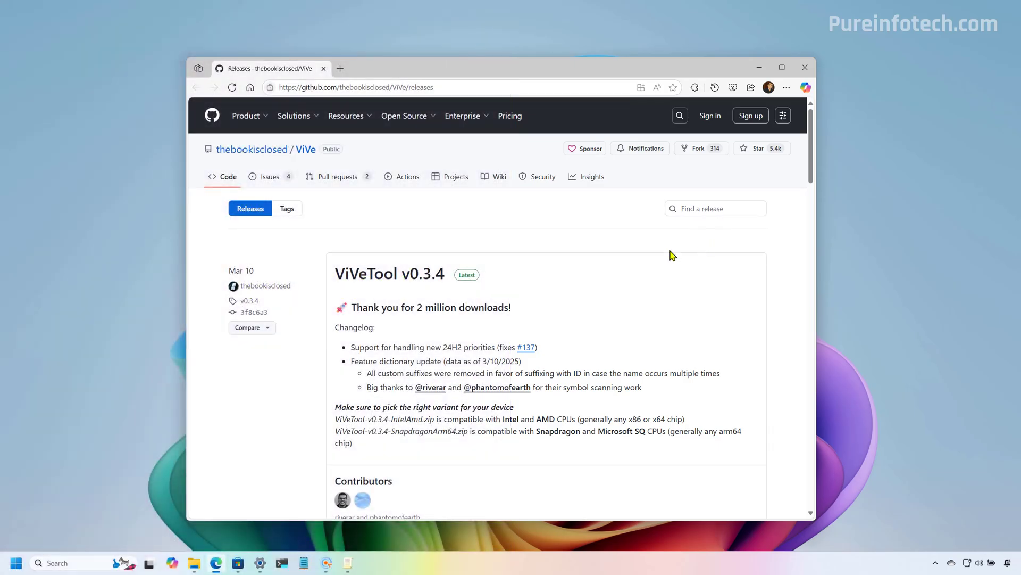
Step: Download the ViVeTool-v0.3.4-IntelAmd.zip asset from the GitHub releases page
{"action": "scroll", "scroll_direction": "down", "scroll_amount": 3}
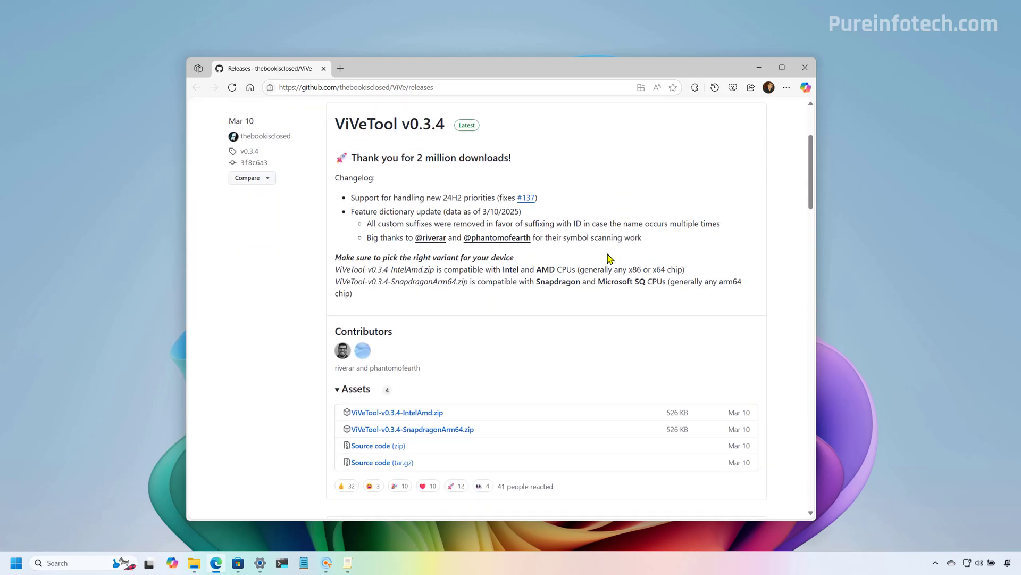
{"action": "mouse_move", "coordinate": [497, 373]}
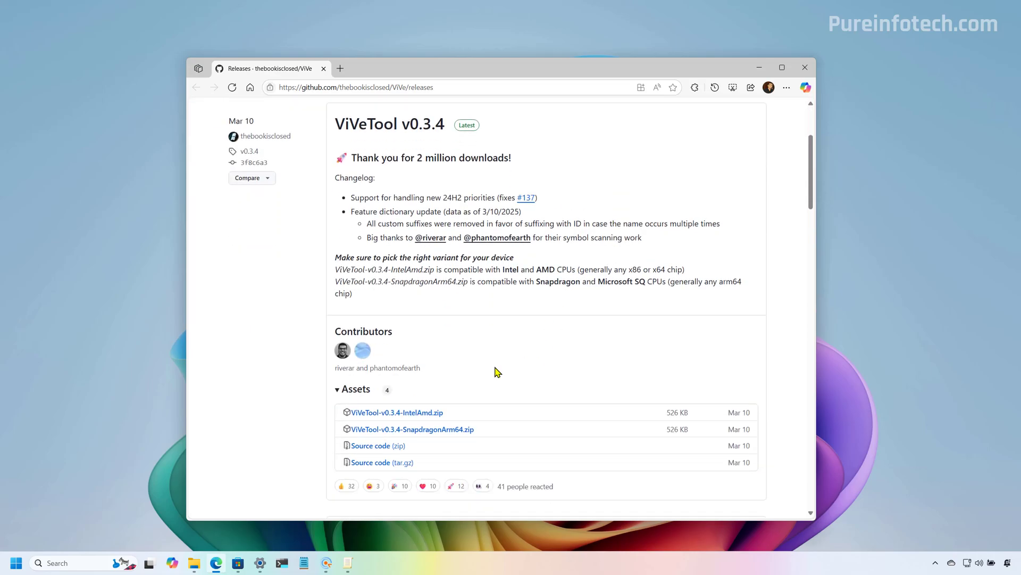
{"action": "mouse_move", "coordinate": [413, 429]}
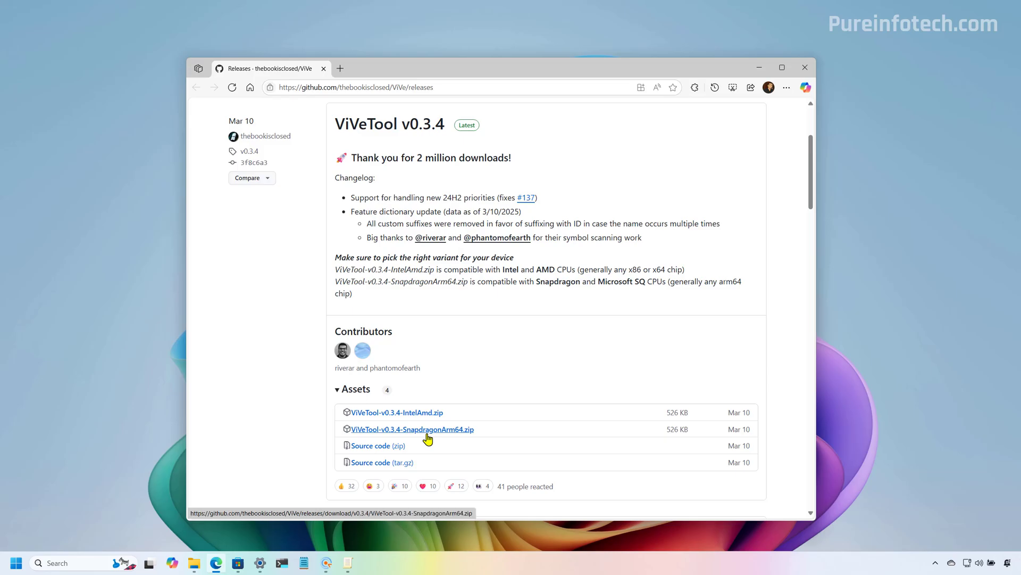
{"action": "mouse_move", "coordinate": [380, 419]}
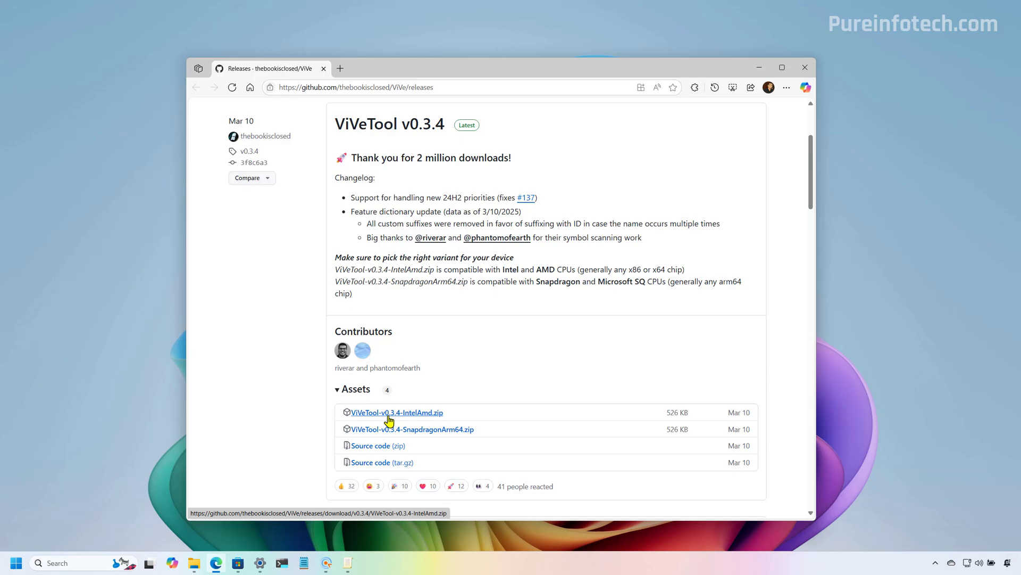
{"action": "left_click", "coordinate": [397, 412]}
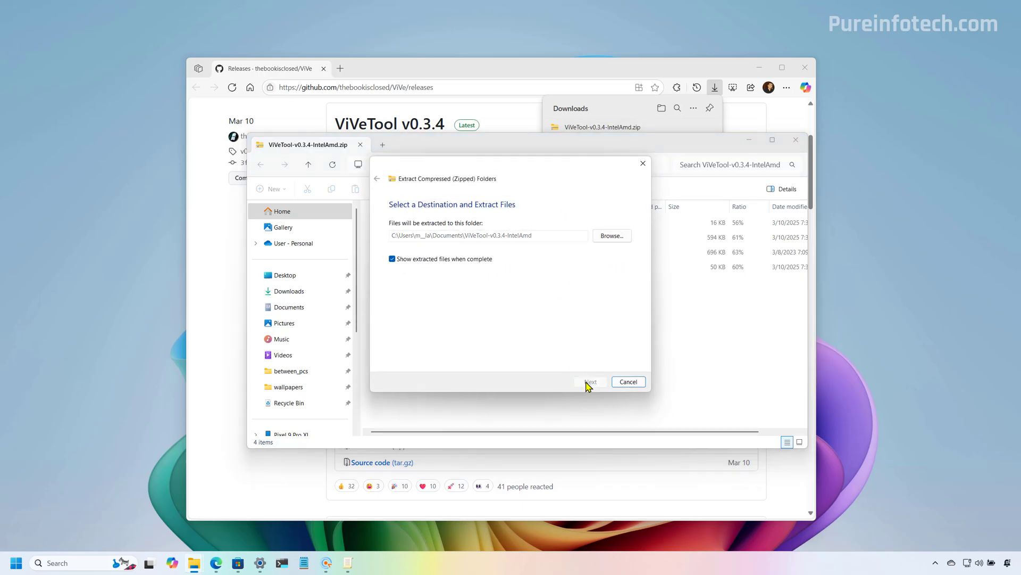
Step: Extract the zip into a ViVeTool-v0.3.4-IntelAmd folder in Documents
{"action": "left_click", "coordinate": [445, 177]}
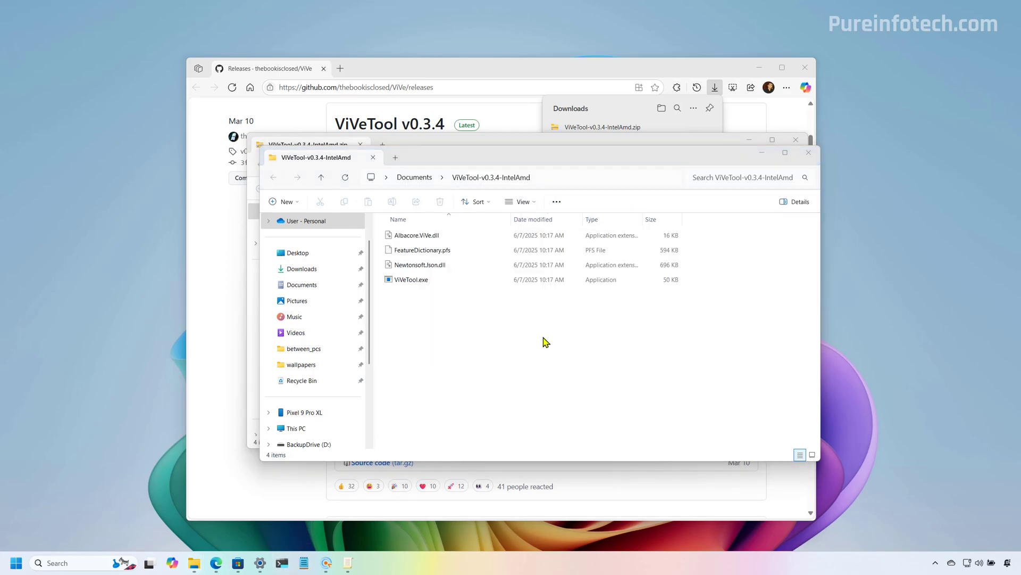
{"action": "mouse_move", "coordinate": [495, 287]}
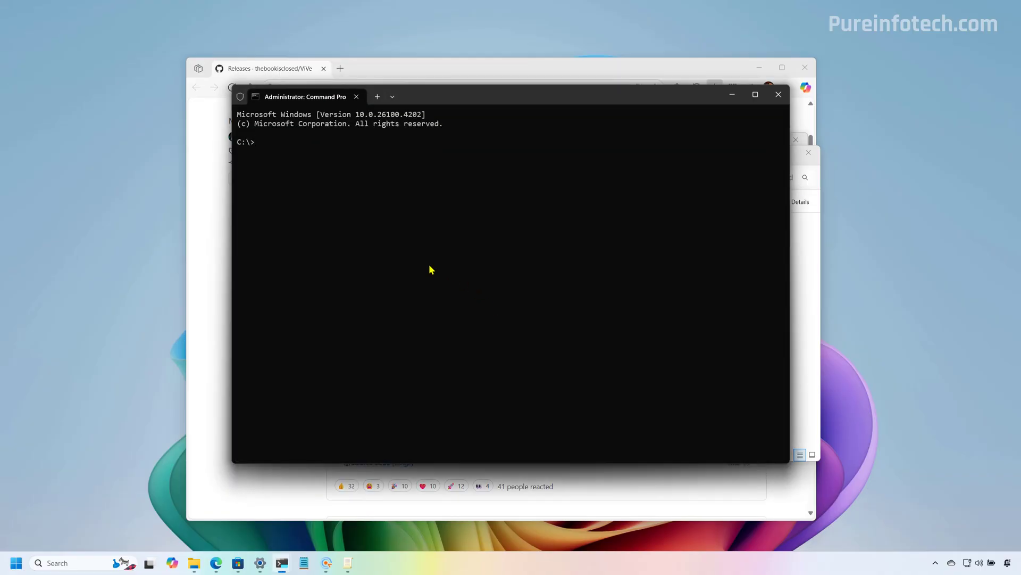
Step: Change directory to C:\Users\m__la\Documents\ViVeTool-v0.3.4-IntelAmd in the admin Command Prompt
{"action": "type", "text": "cd"}
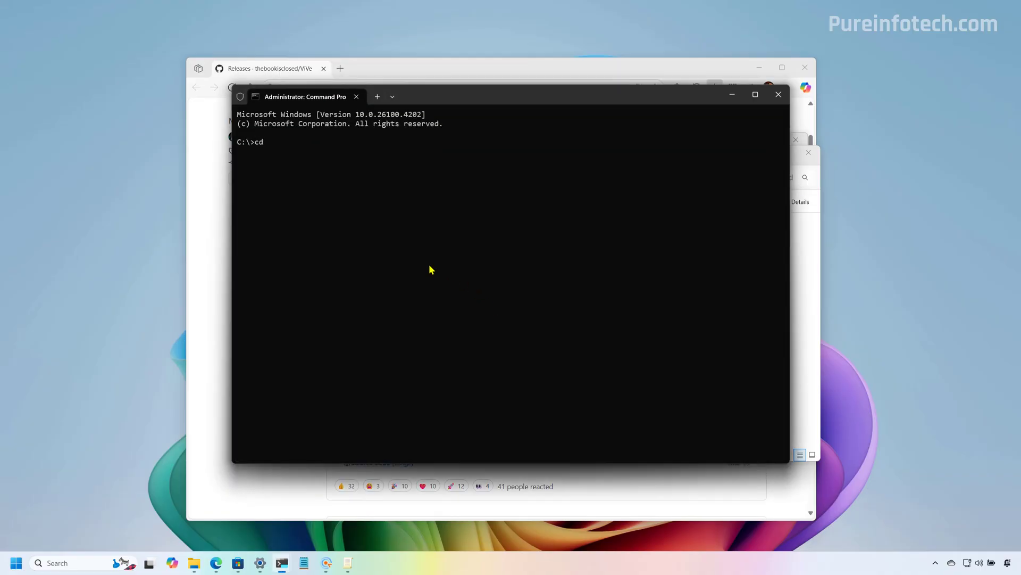
{"action": "type", "text": "C:\\Users\\m__la\\Documents\\ViVeTool-v0.3.4-IntelAmd"}
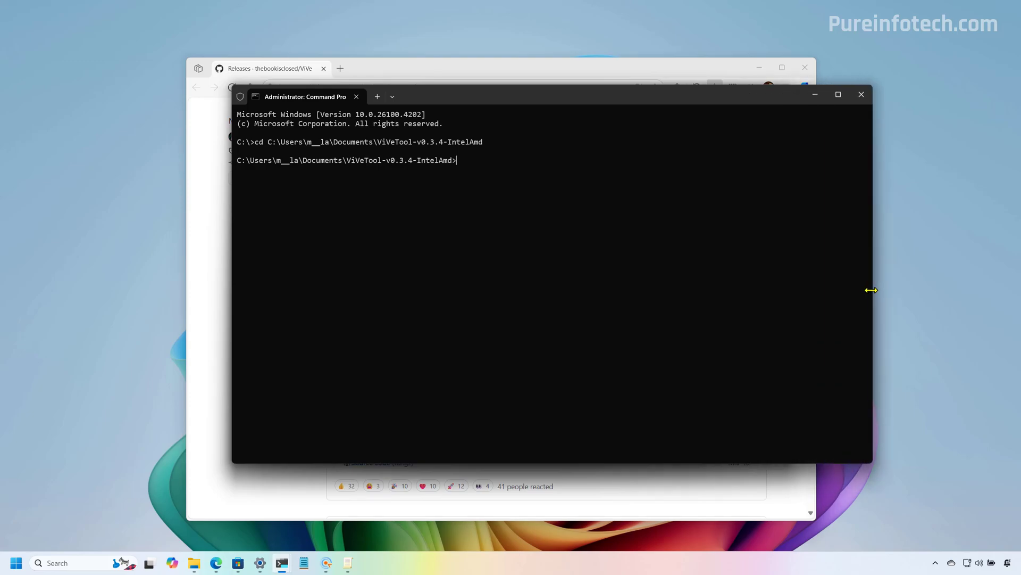
{"action": "mouse_move", "coordinate": [501, 233]}
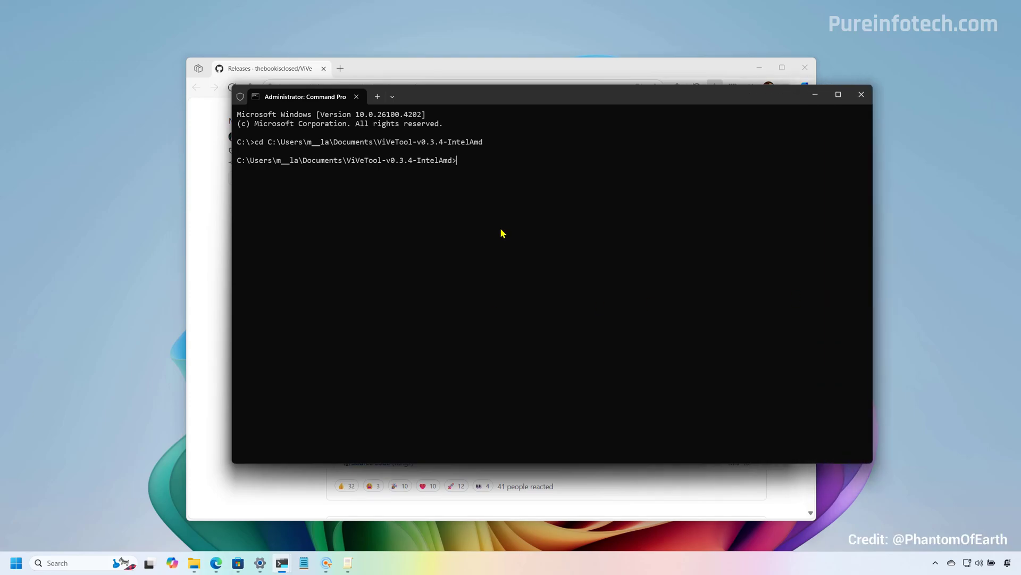
Step: Enable feature IDs 48433719,54237977,54237988,54237993,54238000, then 53957537, then 53433910,54475355 with vivetool
{"action": "type", "text": "vivetool /enable /id:48433719,54237977,54237988,54237993,54238000"}
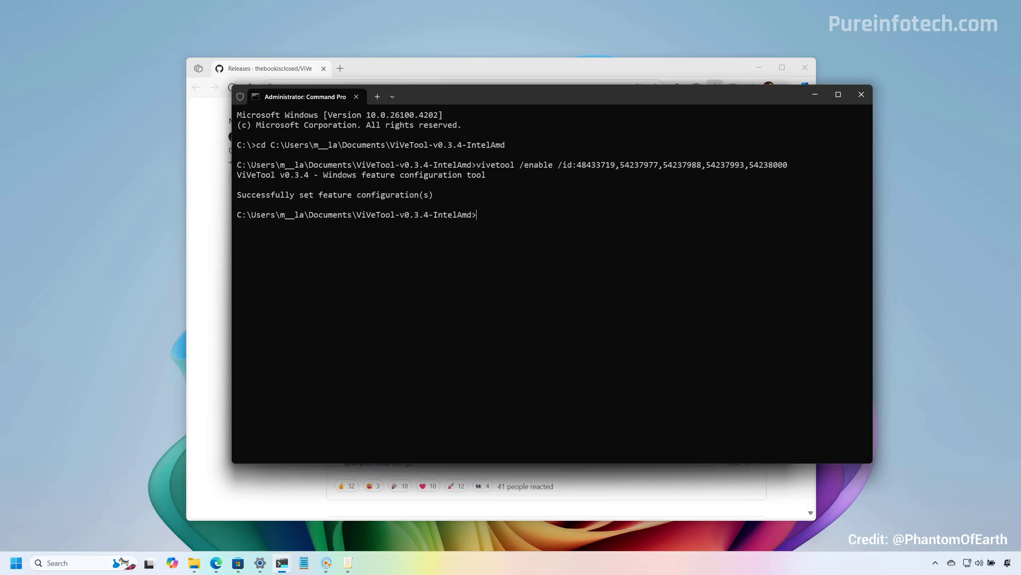
{"action": "mouse_move", "coordinate": [504, 272]}
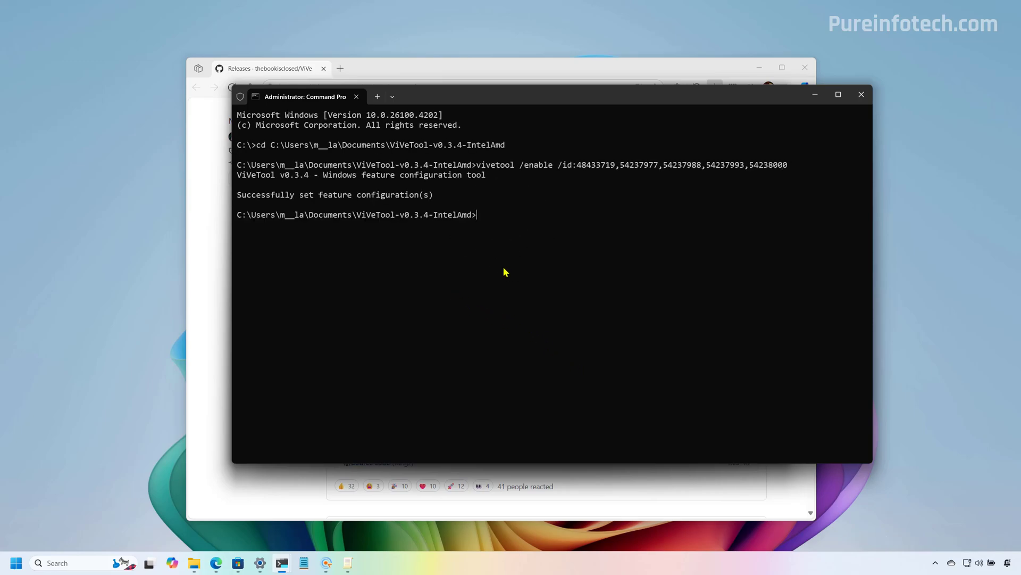
{"action": "type", "text": "vivetool /enable /id:53957537"}
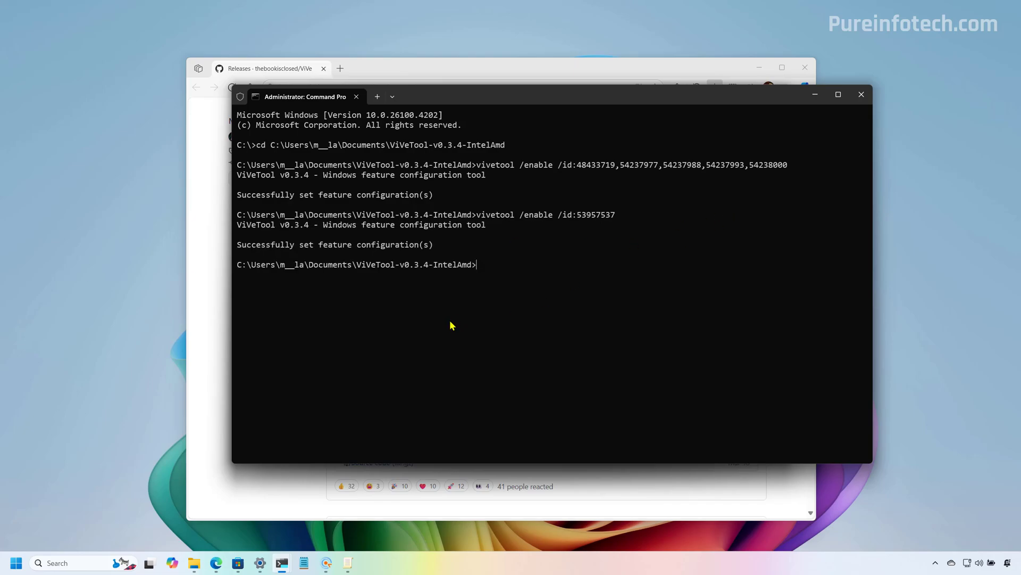
{"action": "mouse_move", "coordinate": [478, 320]}
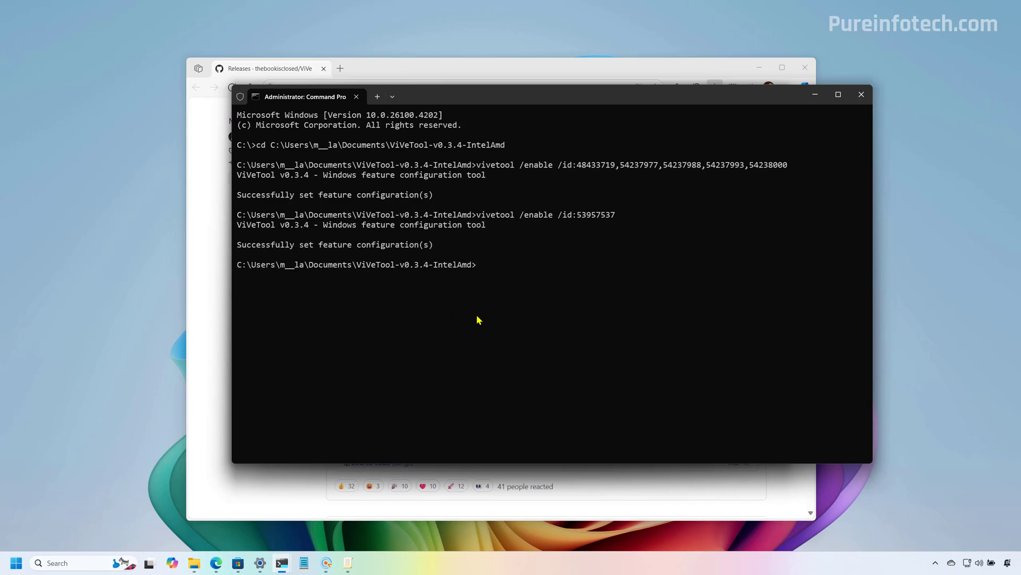
{"action": "mouse_move", "coordinate": [489, 311]}
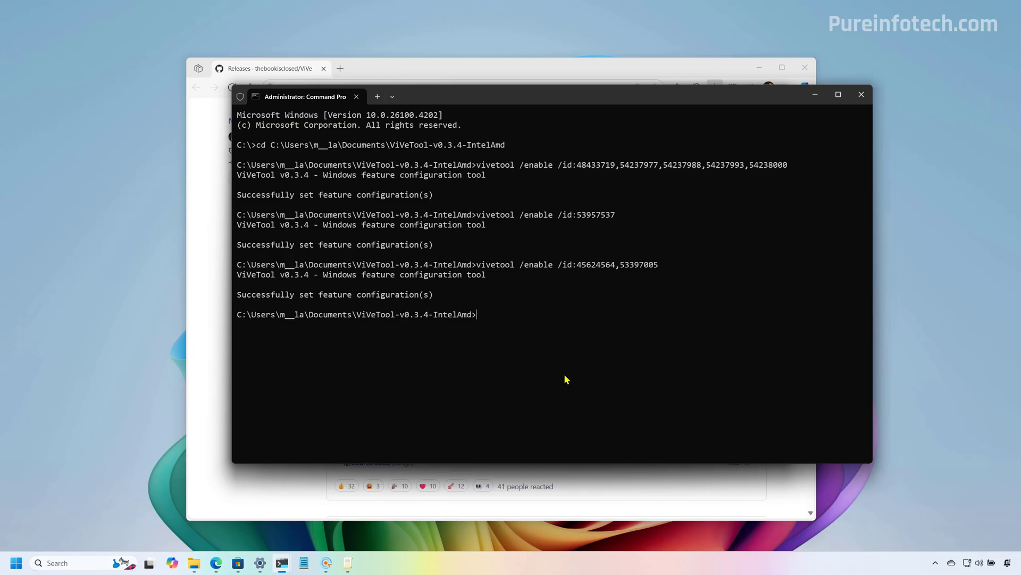
{"action": "type", "text": "vivetool /enable /id:53433910,54475355"}
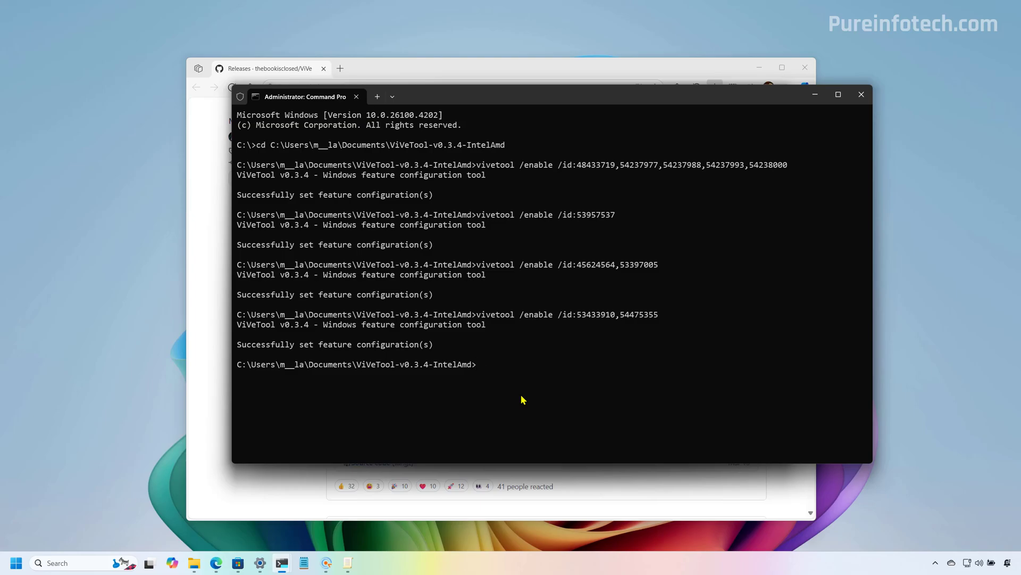
Step: Enable feature IDs 55305888, 54273186 and 49793372 with vivetool, each reporting success
{"action": "type", "text": "vivetool /enable /id:55305888"}
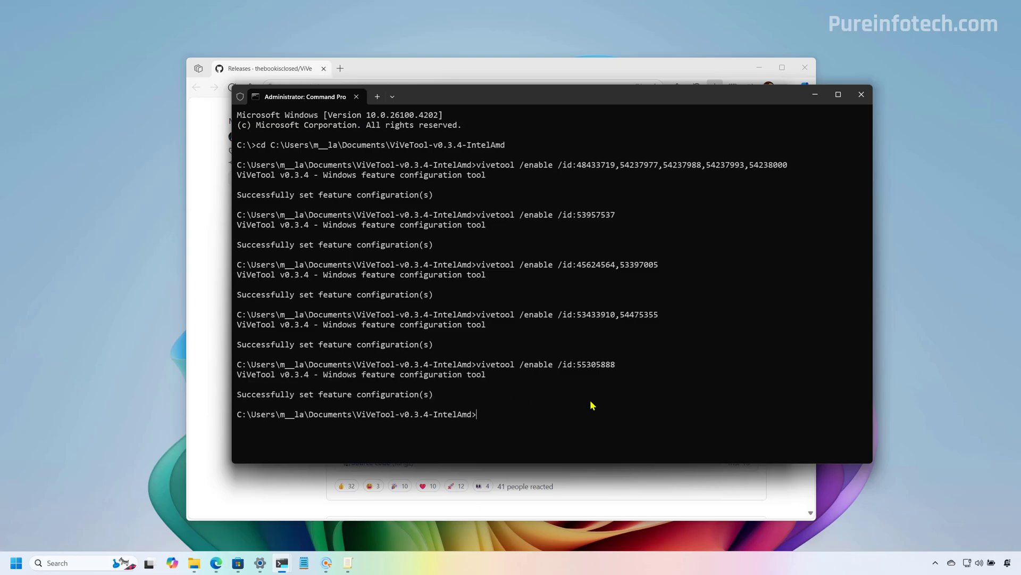
{"action": "type", "text": "vivetool /enable /id:54273186"}
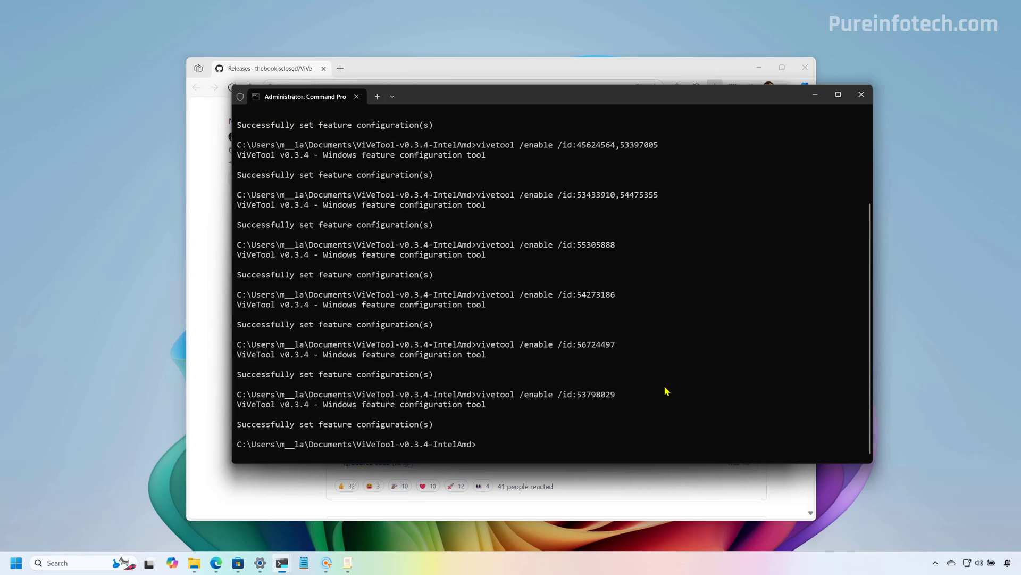
{"action": "type", "text": "vivetool /enable /id:49793372"}
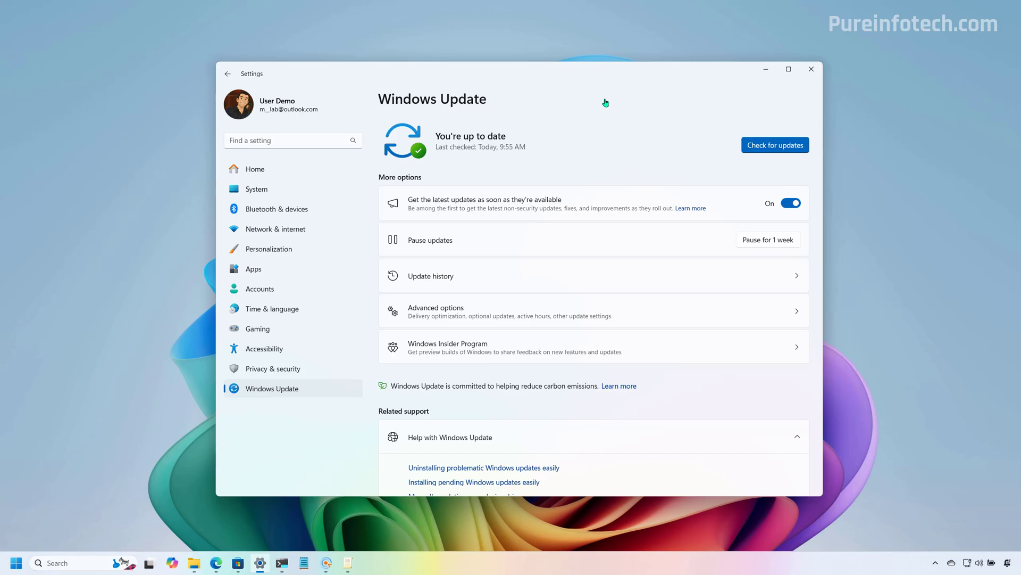
{"action": "mouse_move", "coordinate": [646, 109]}
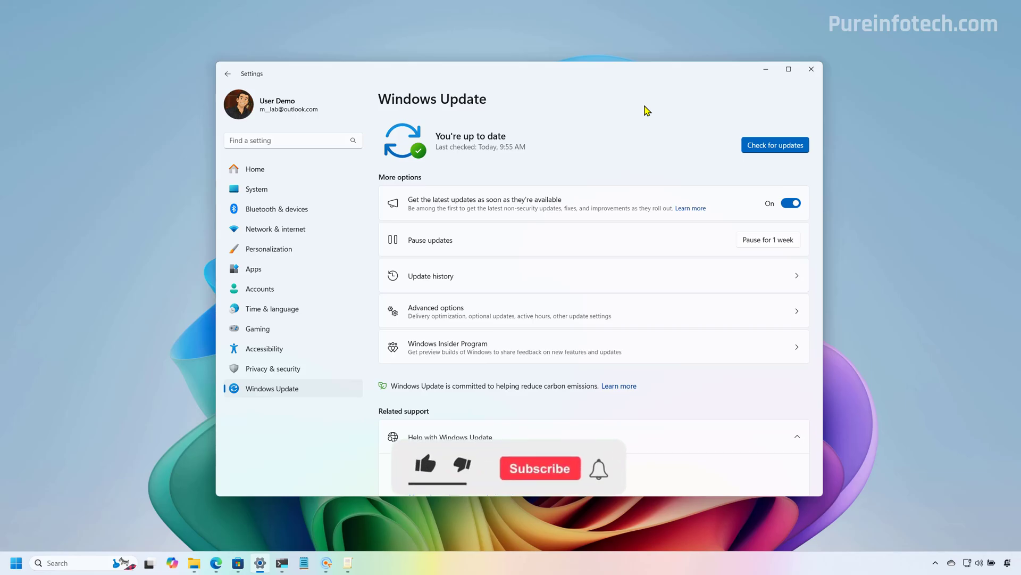
Step: Confirm Windows Update in Settings reports the PC is up to date
{"action": "left_click", "coordinate": [424, 465]}
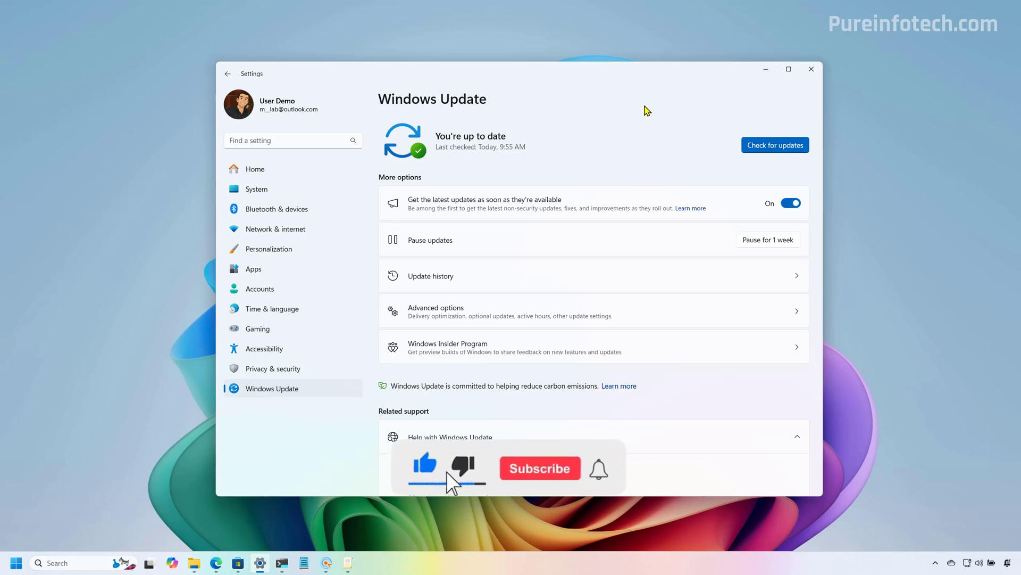
{"action": "left_click", "coordinate": [539, 468]}
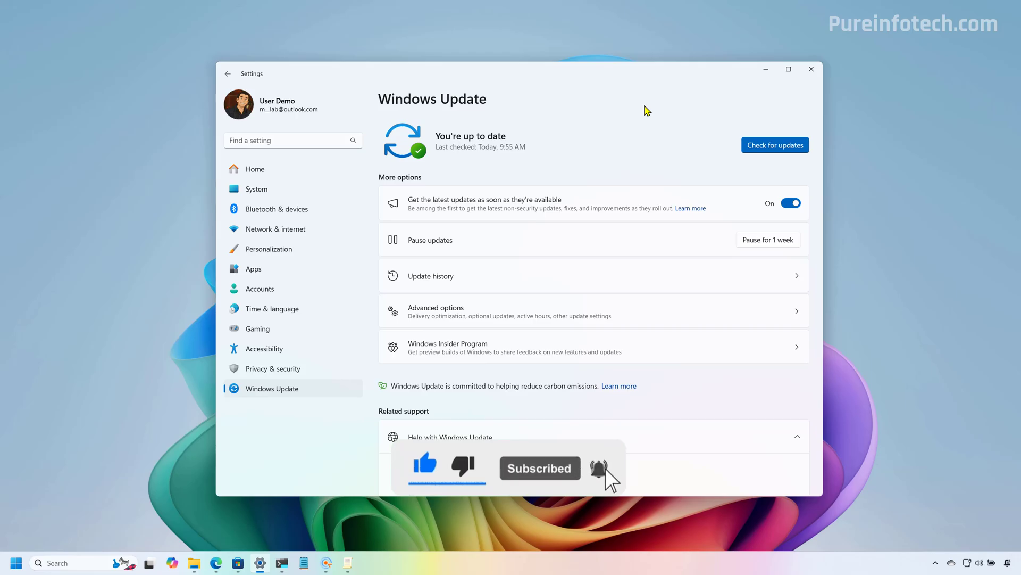